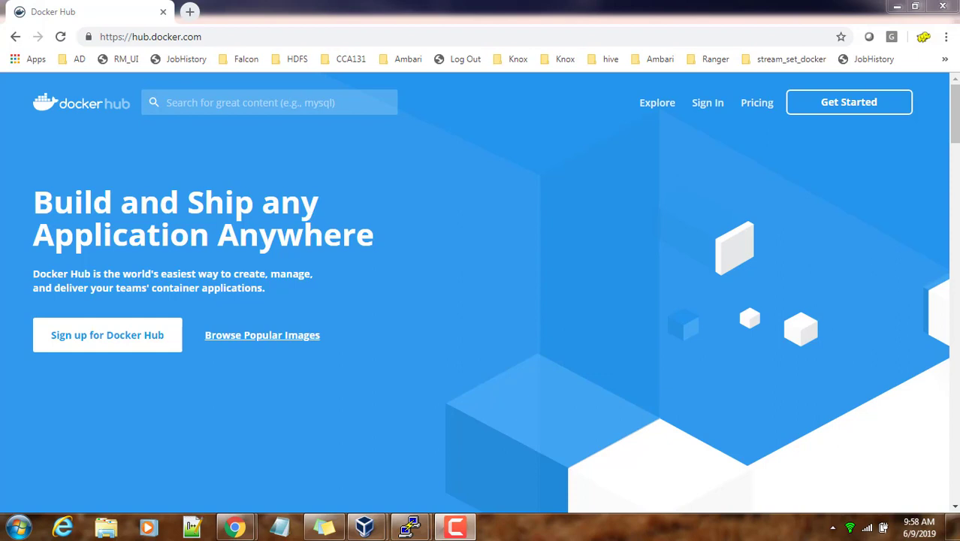
pyautogui.moveTo(244, 127)
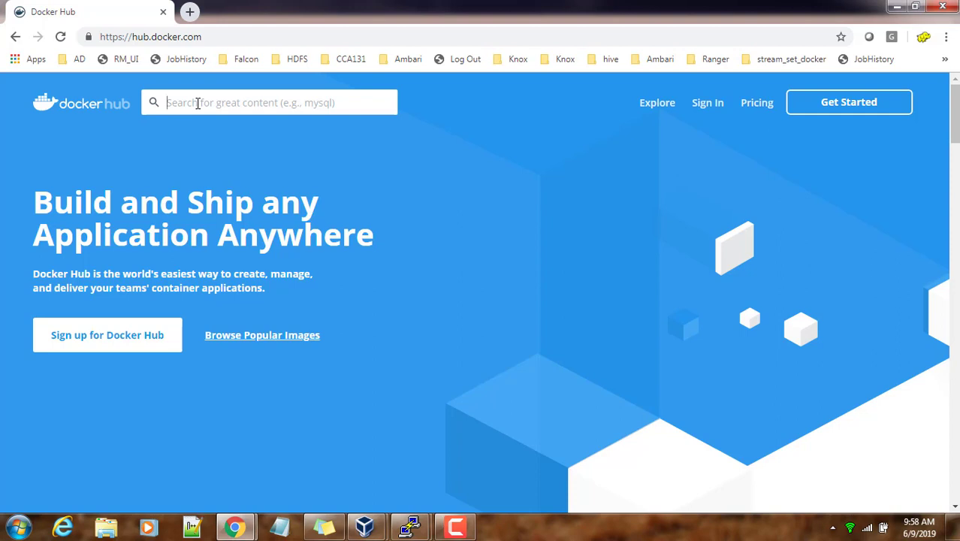
# - Search Docker Hub for 'ubuntu', bringing up the official ubuntu image first
pyautogui.click(269, 102)
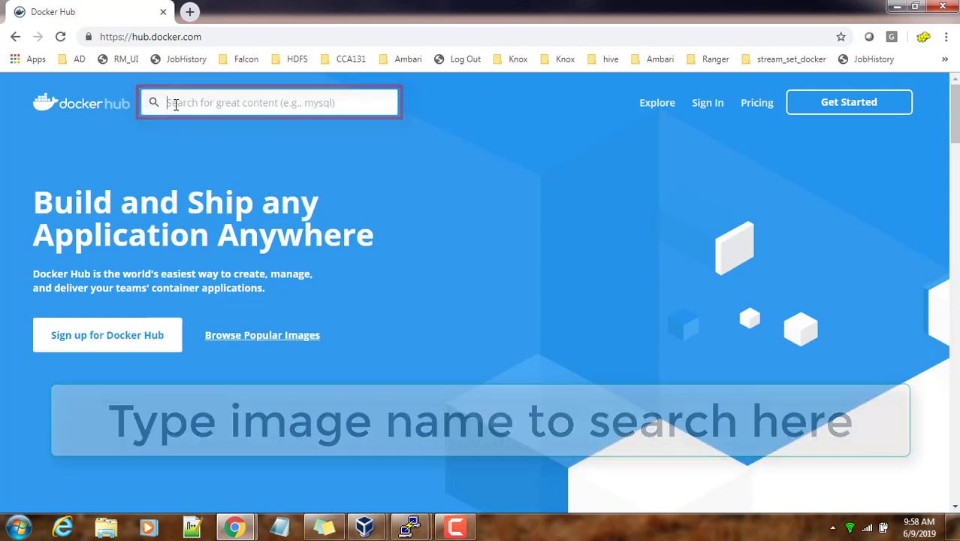
pyautogui.write('ubuntu')
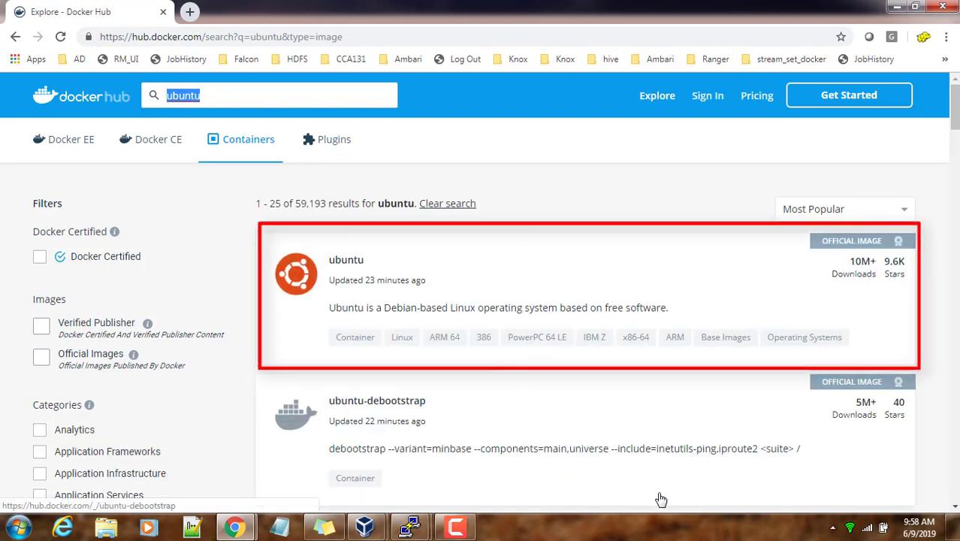
pyautogui.moveTo(551, 370)
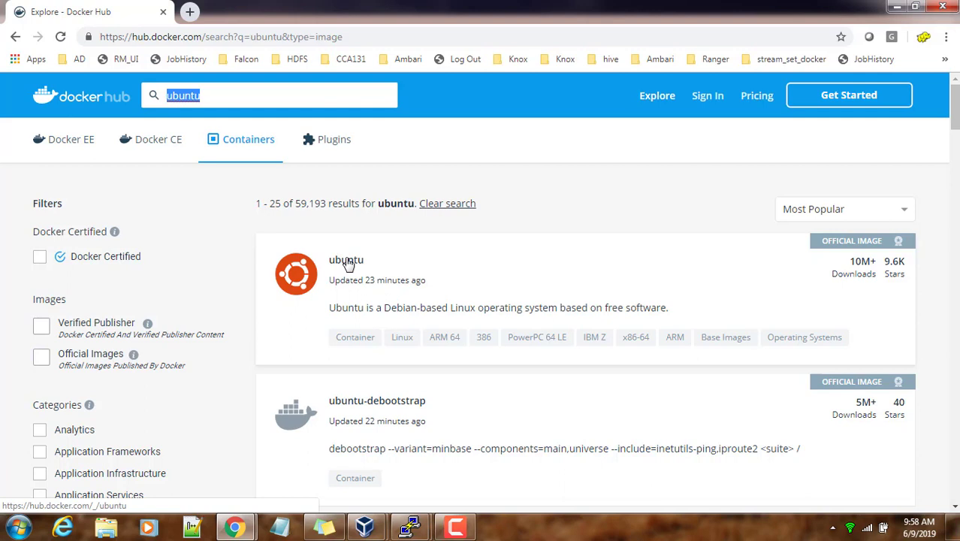
pyautogui.moveTo(866, 284)
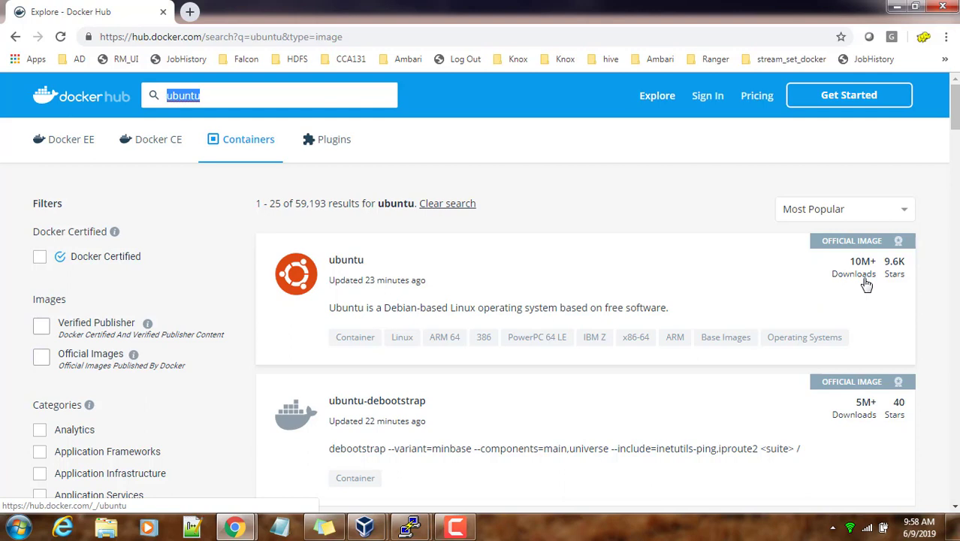
pyautogui.moveTo(891, 280)
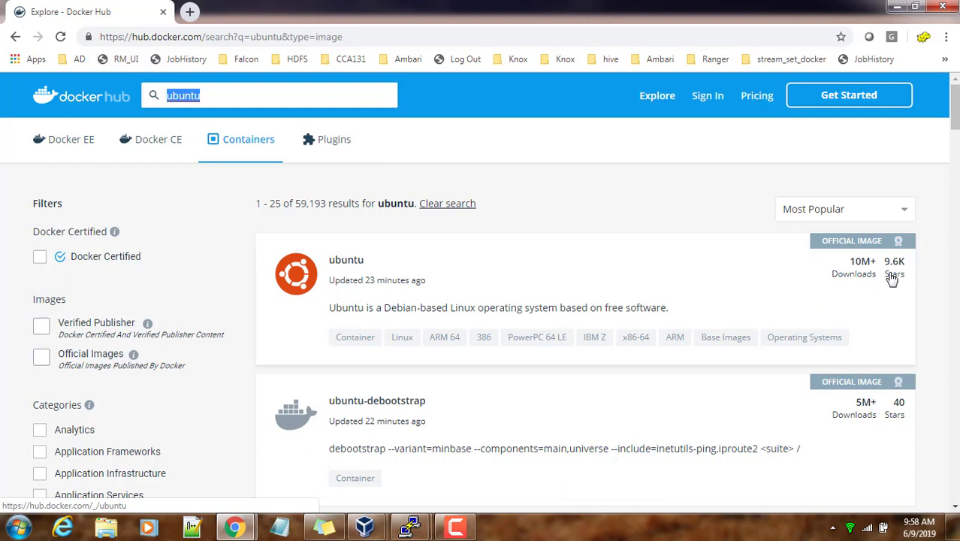
pyautogui.moveTo(831, 249)
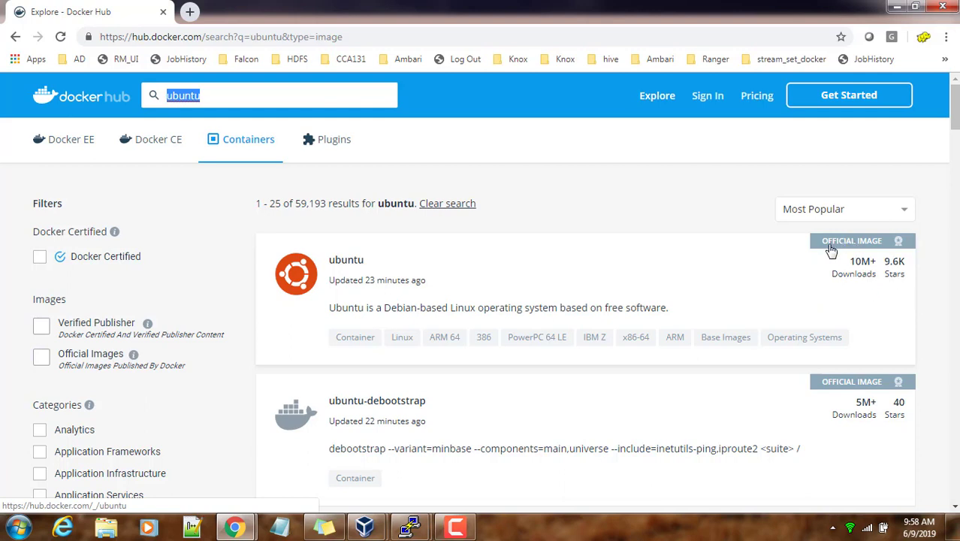
pyautogui.moveTo(304, 396)
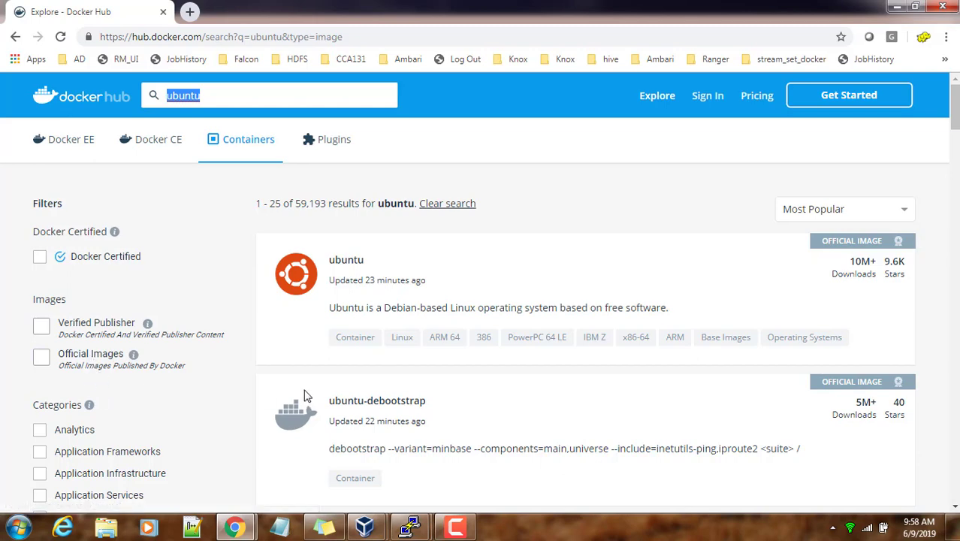
pyautogui.scroll(-3)
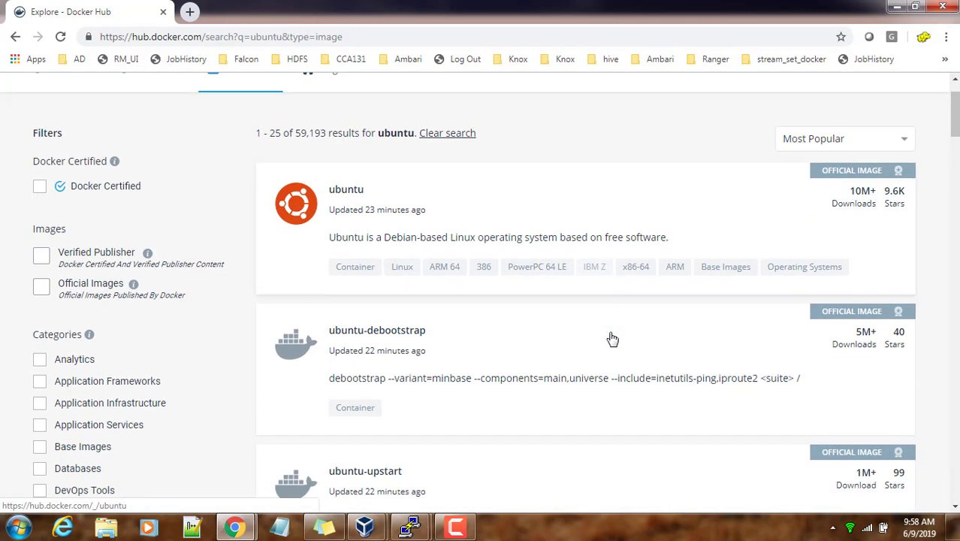
pyautogui.scroll(3)
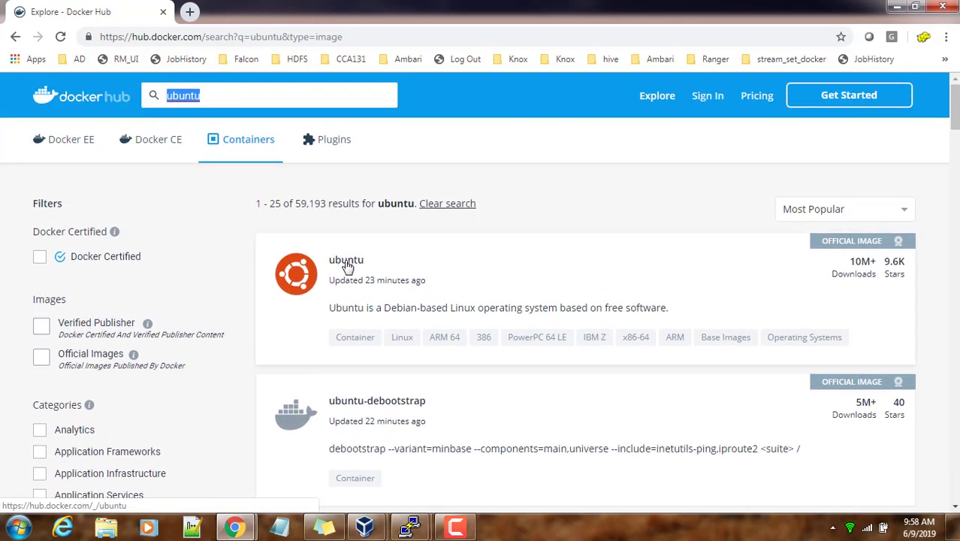
# - Open the official ubuntu image page with its 'docker pull ubuntu' command
pyautogui.click(346, 260)
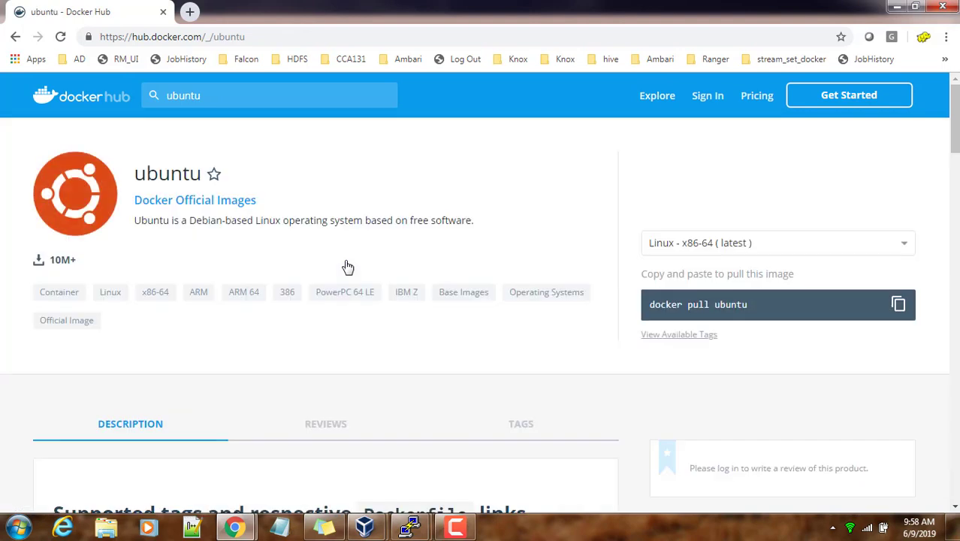
pyautogui.moveTo(748, 315)
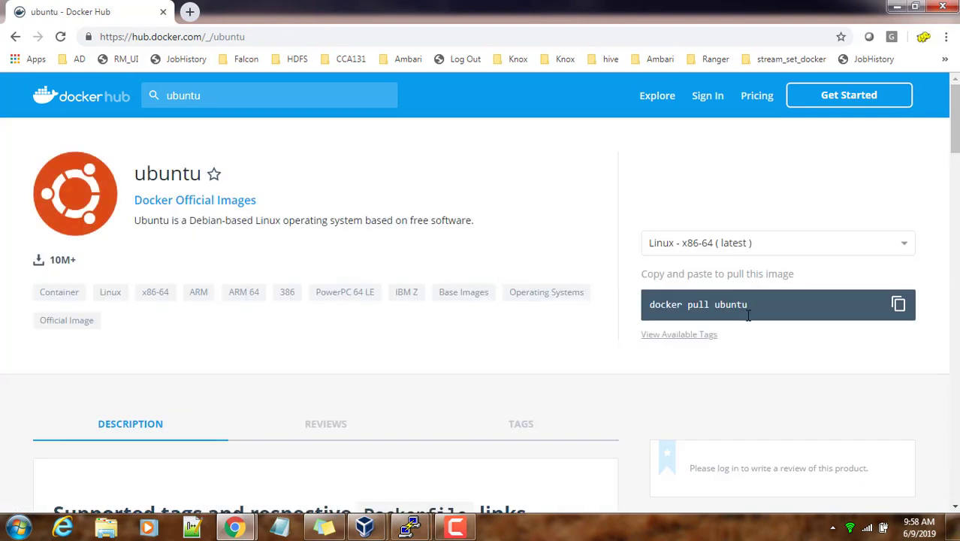
pyautogui.moveTo(749, 363)
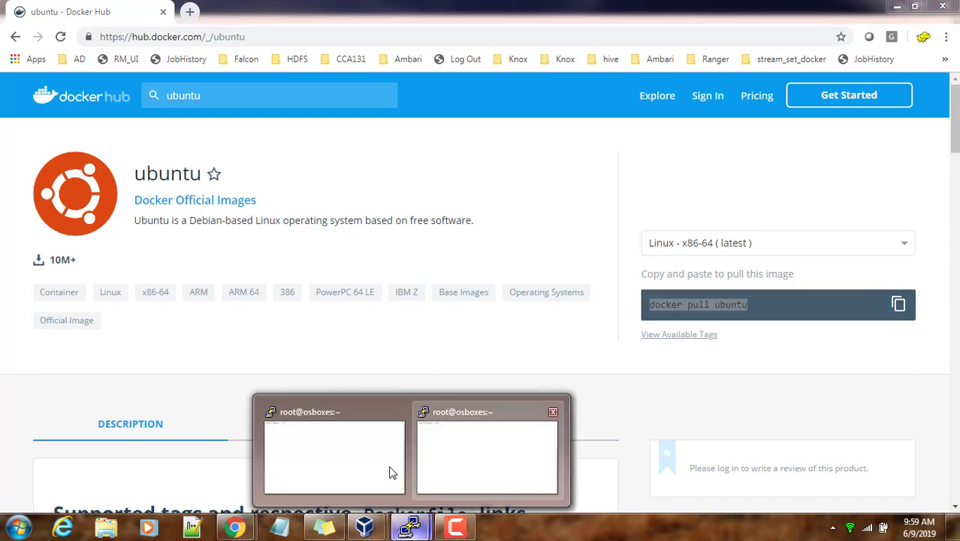
# - Run docker pull ubuntu in PuTTY to download the ubuntu:latest image
pyautogui.click(333, 458)
pyautogui.write('docker pull')
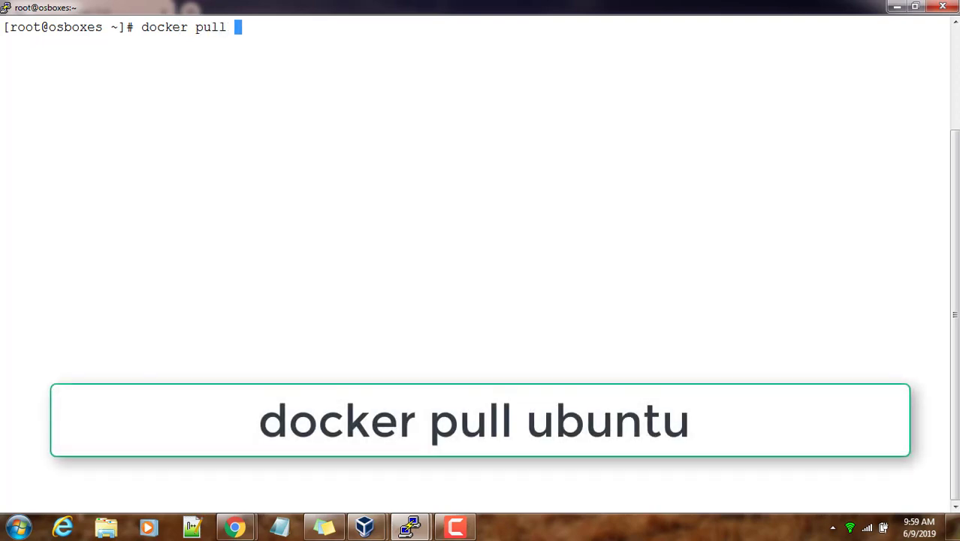
pyautogui.write('ubunt')
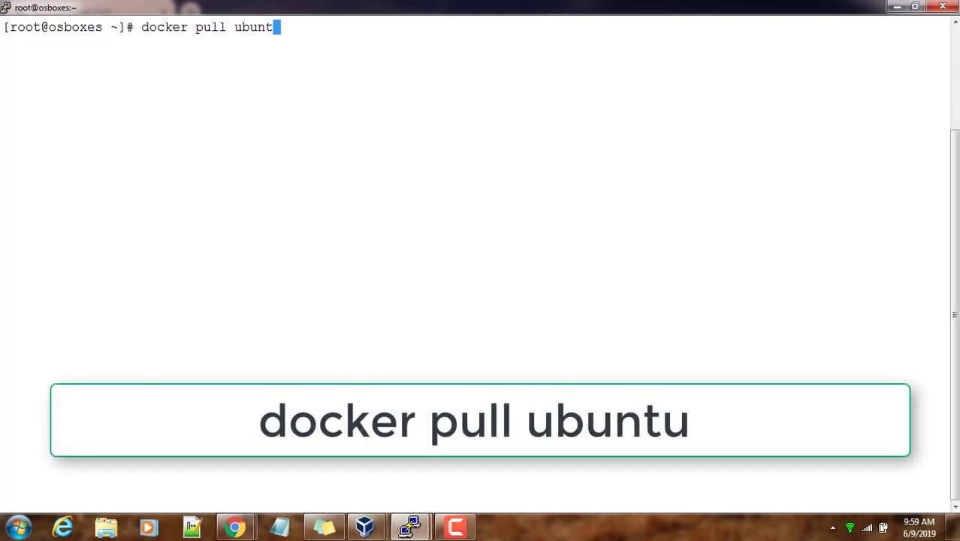
pyautogui.press('Return')
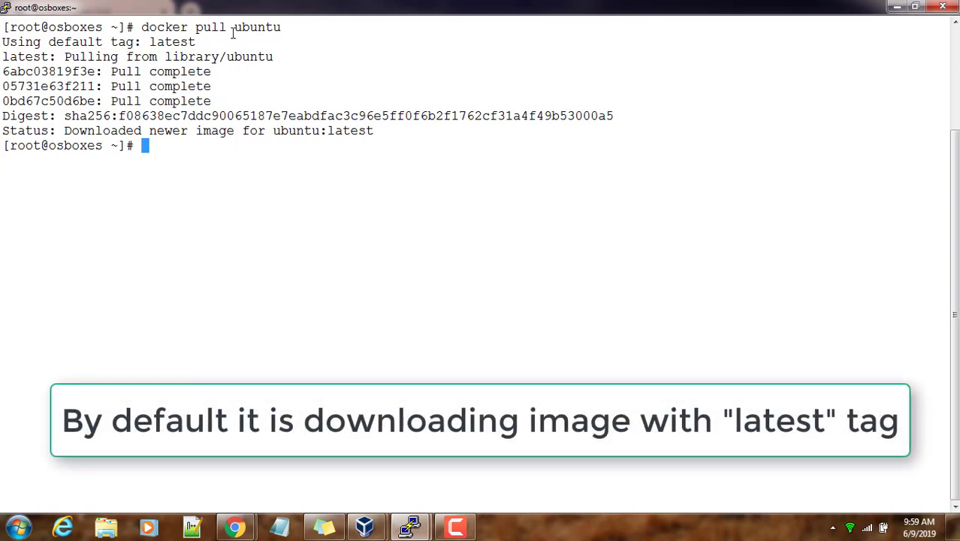
pyautogui.moveTo(230, 33)
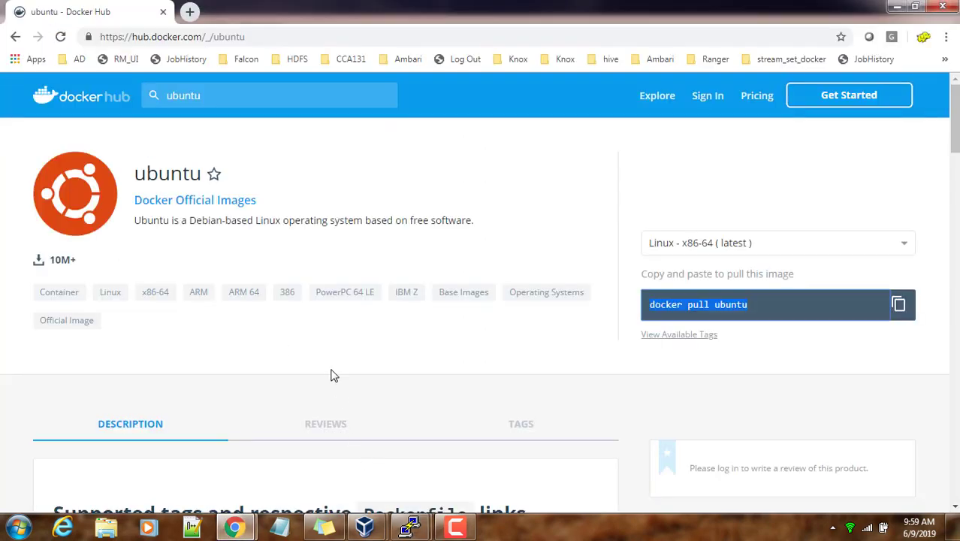
# - Scroll down the ubuntu image page and show its TAGS tab
pyautogui.scroll(-3)
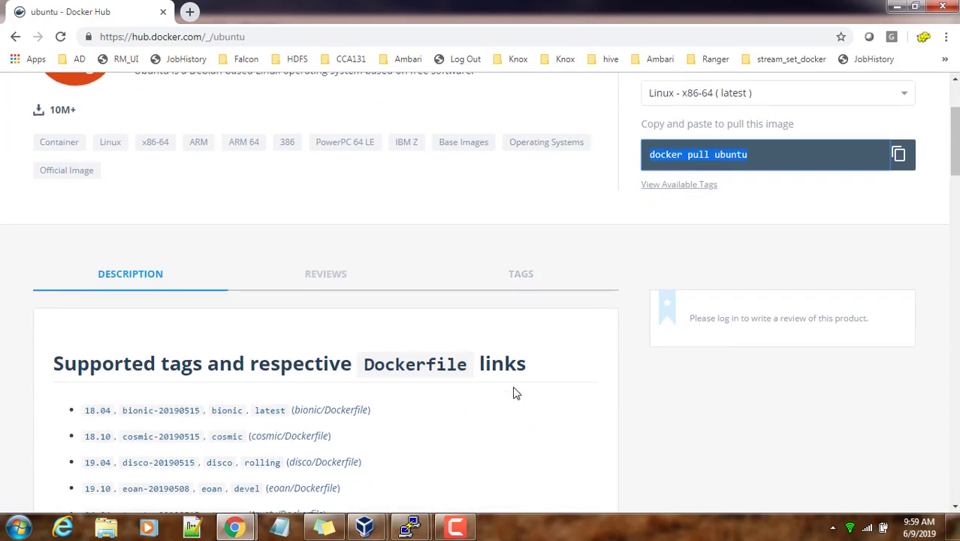
pyautogui.scroll(-3)
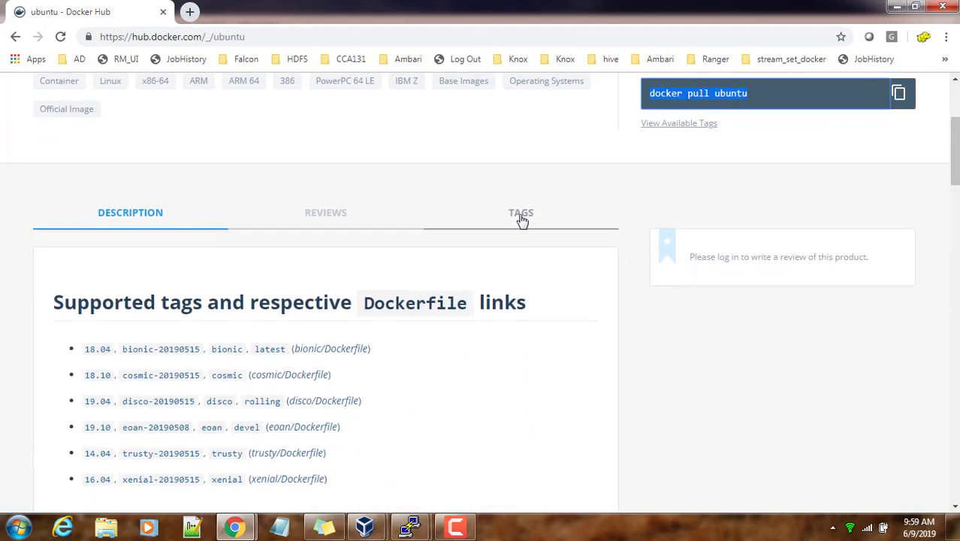
pyautogui.click(520, 213)
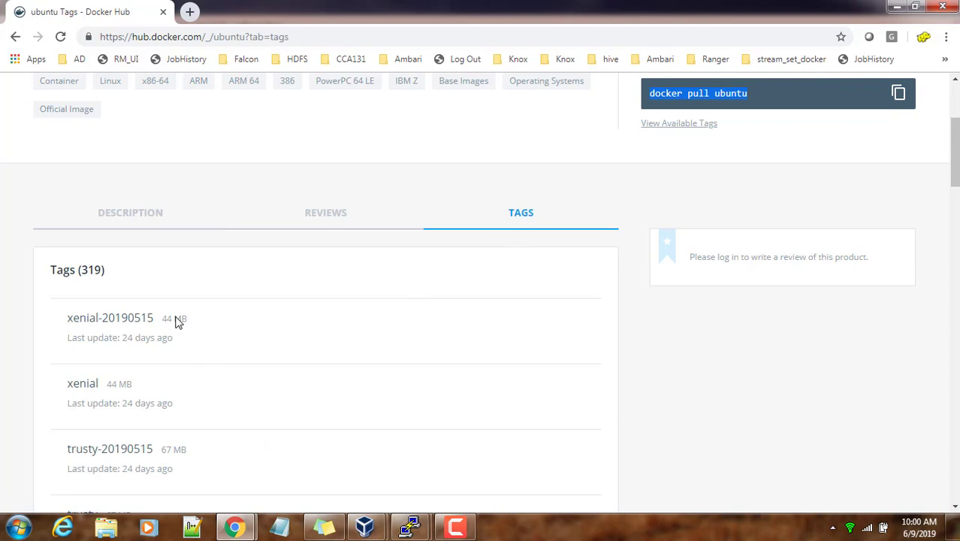
# - Scroll through the ubuntu tag list and select the 19.10 tag name
pyautogui.scroll(-3)
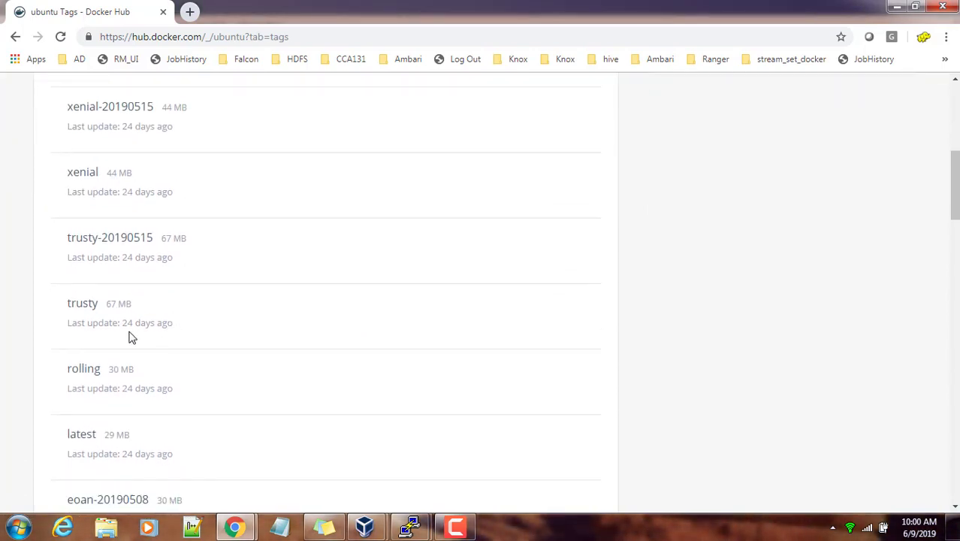
pyautogui.scroll(-3)
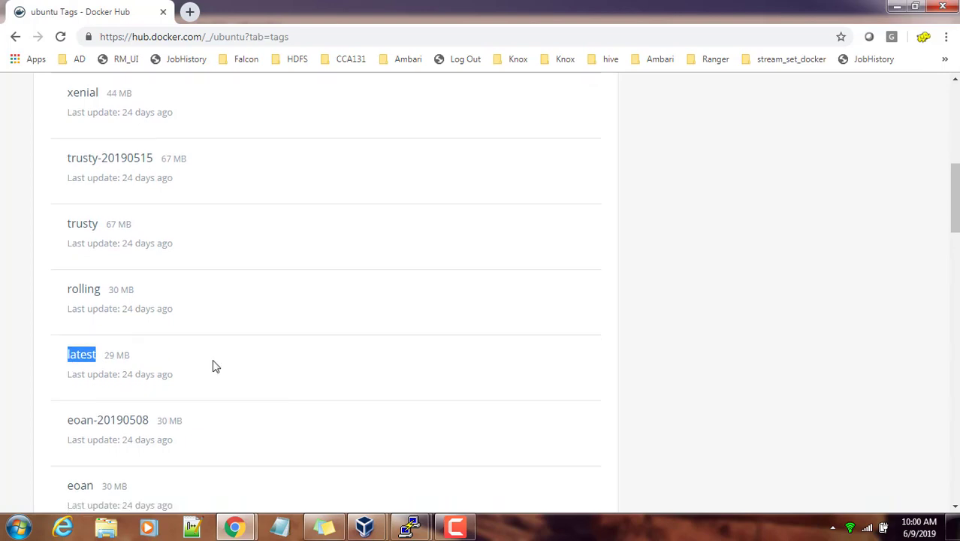
pyautogui.scroll(-3)
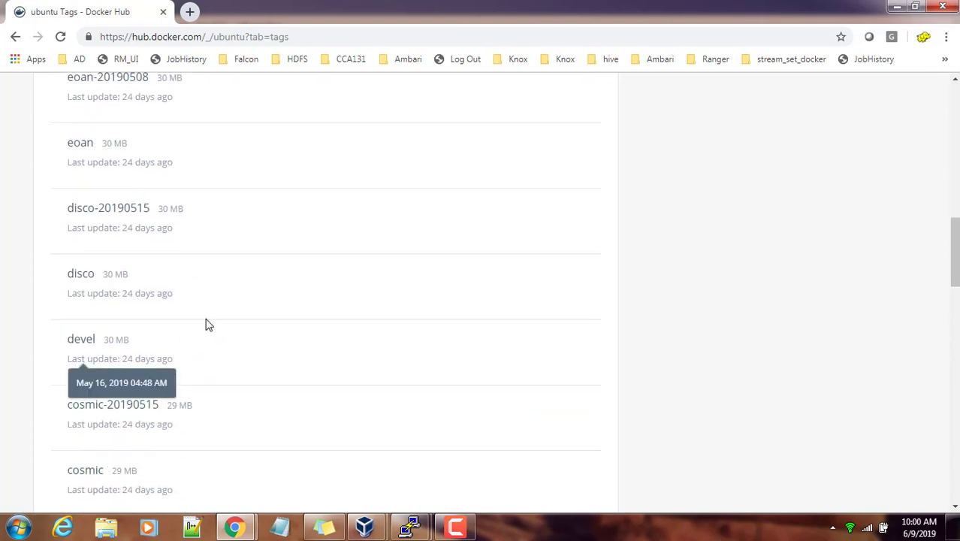
pyautogui.scroll(-3)
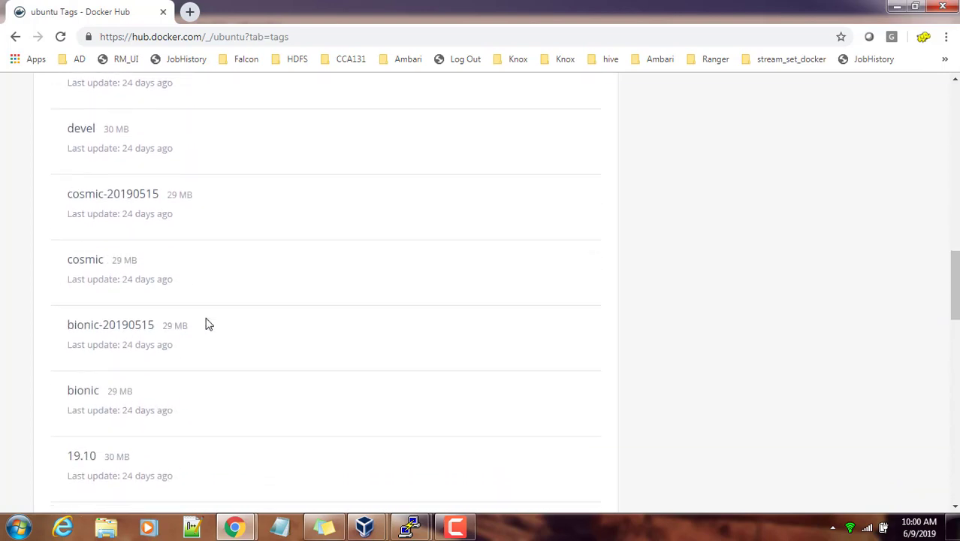
pyautogui.scroll(-3)
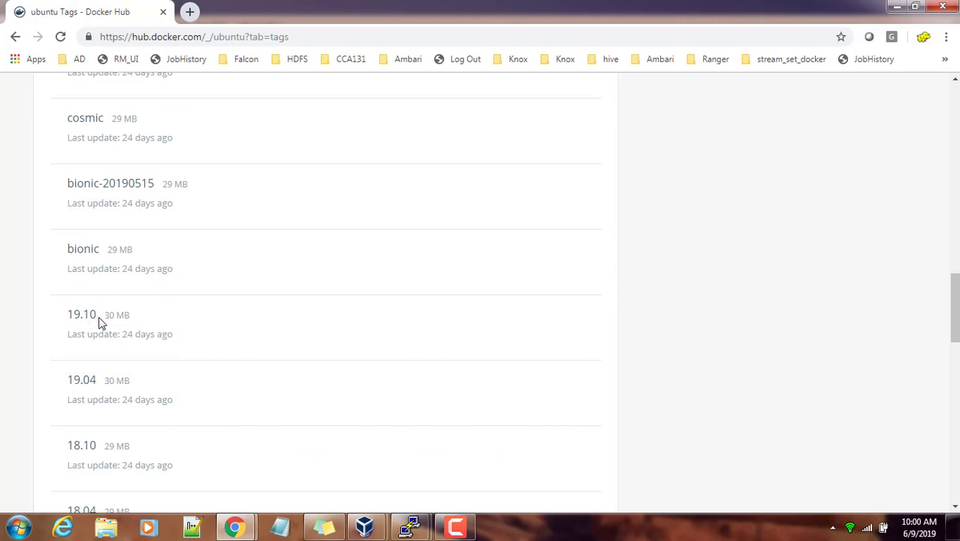
pyautogui.doubleClick(81, 314)
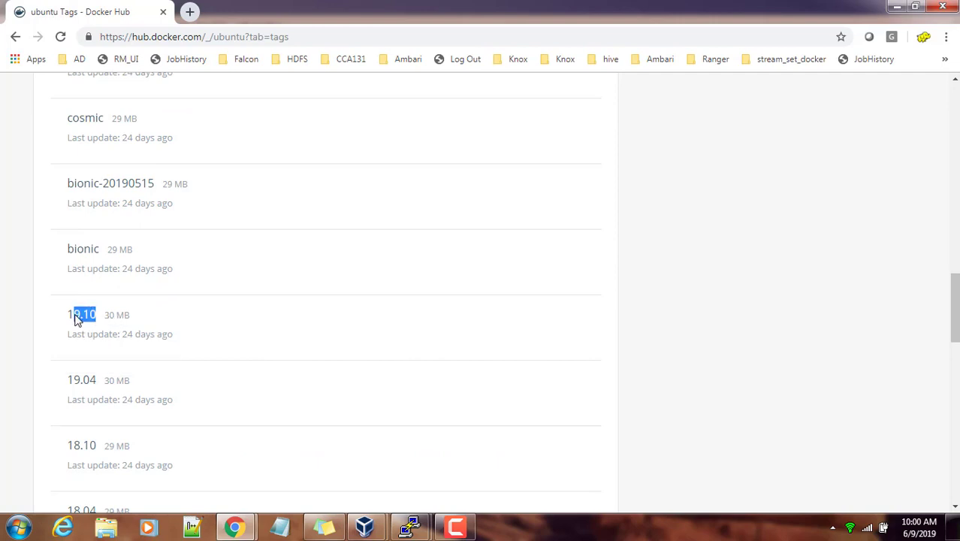
pyautogui.doubleClick(81, 314)
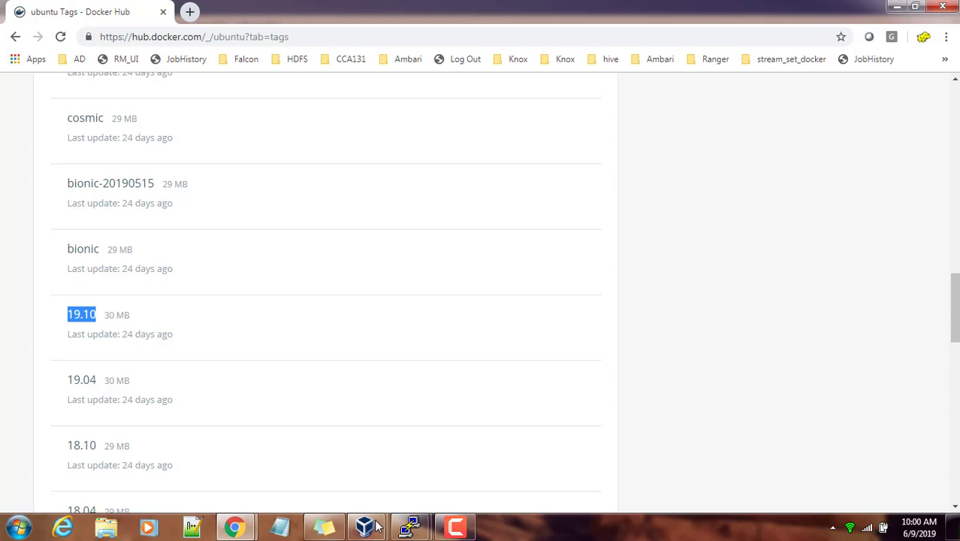
pyautogui.click(409, 526)
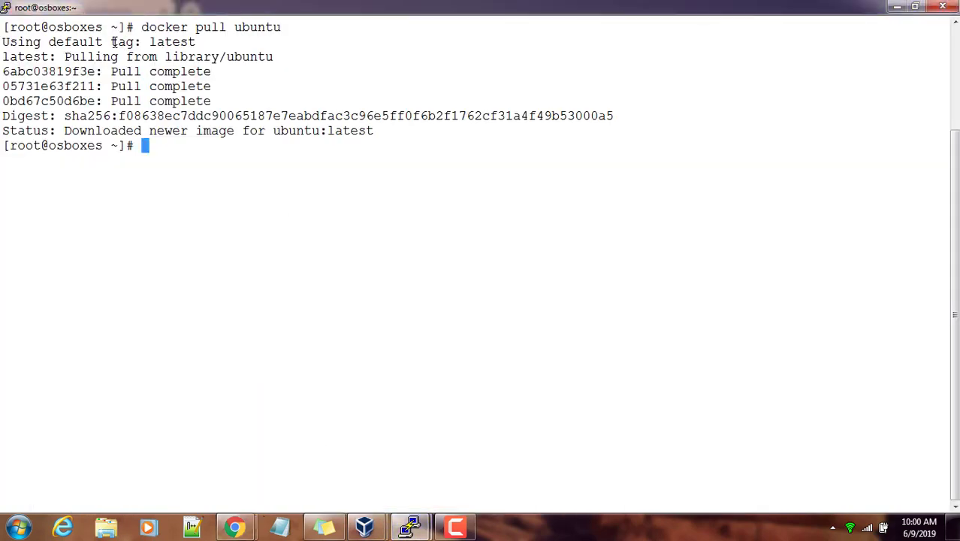
# - Change into /var/lib/docker/overlay2 and list the ubuntu image's layer directories
pyautogui.doubleClick(152, 41)
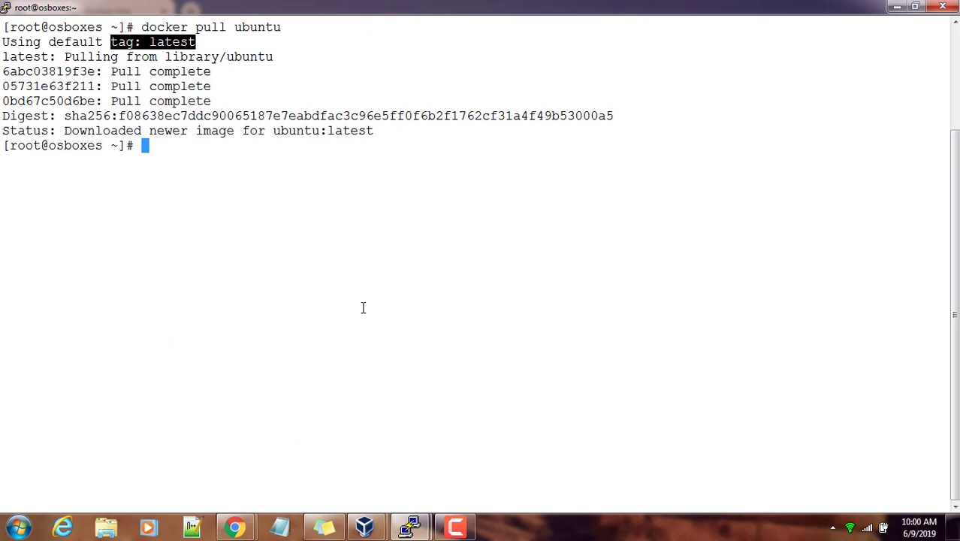
pyautogui.write('cd')
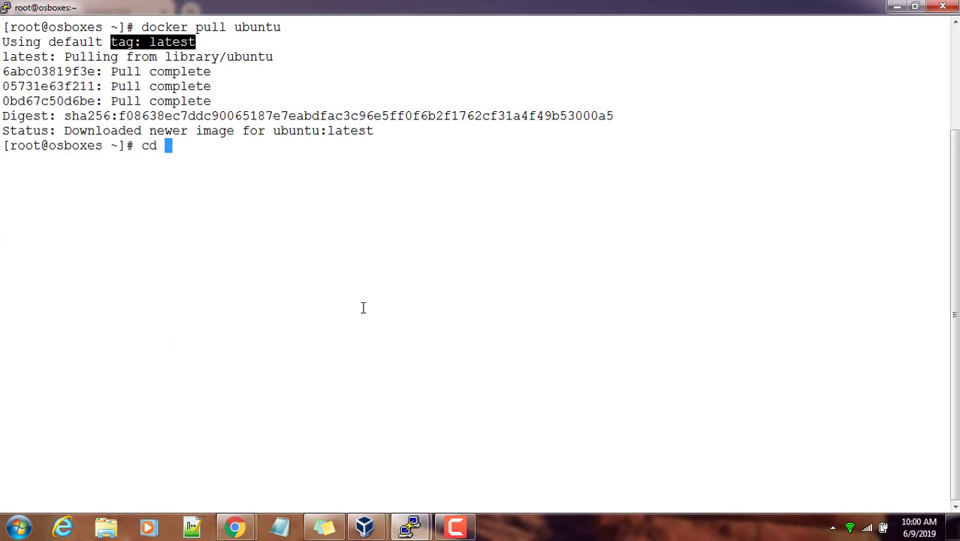
pyautogui.write('/var/lib/docker')
pyautogui.write(';')
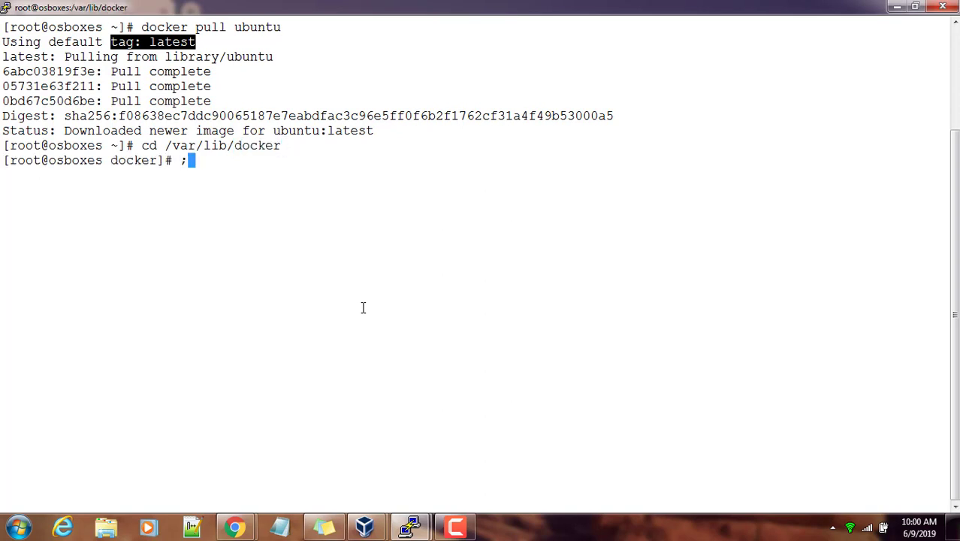
pyautogui.press('Return')
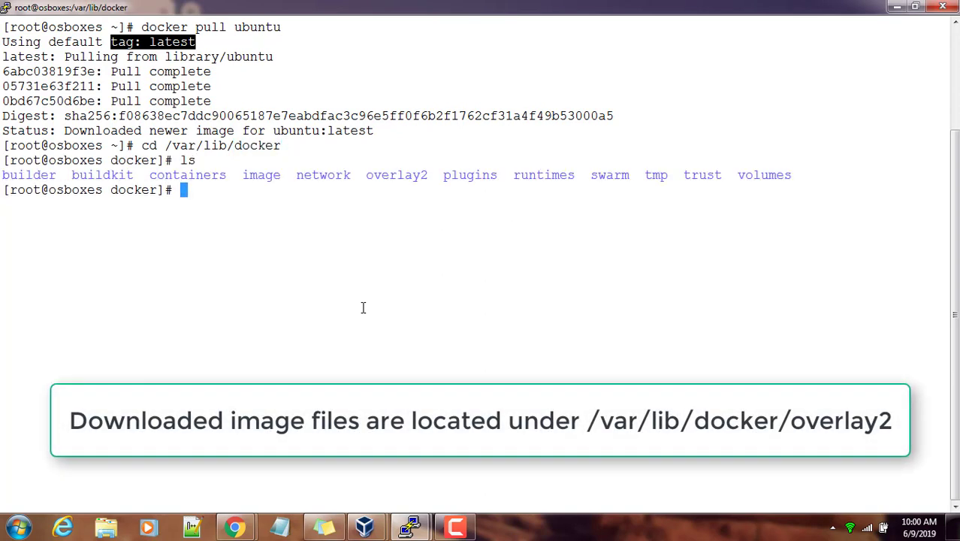
pyautogui.moveTo(394, 175)
pyautogui.write('cd')
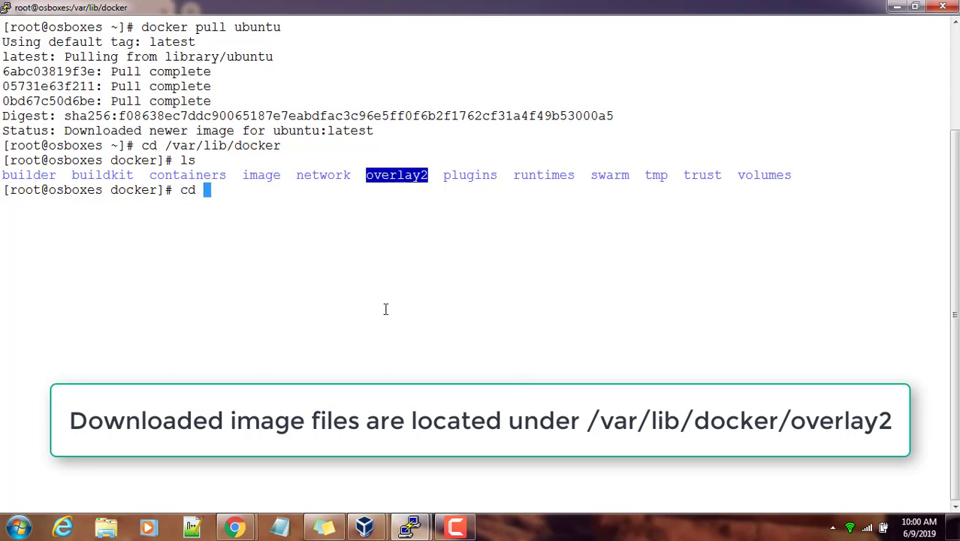
pyautogui.write('overlay2')
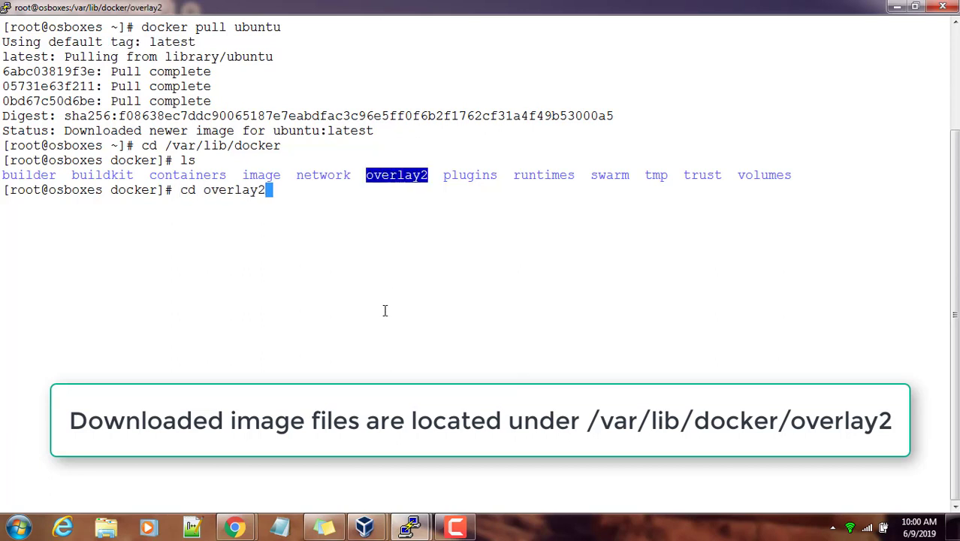
pyautogui.write('ls')
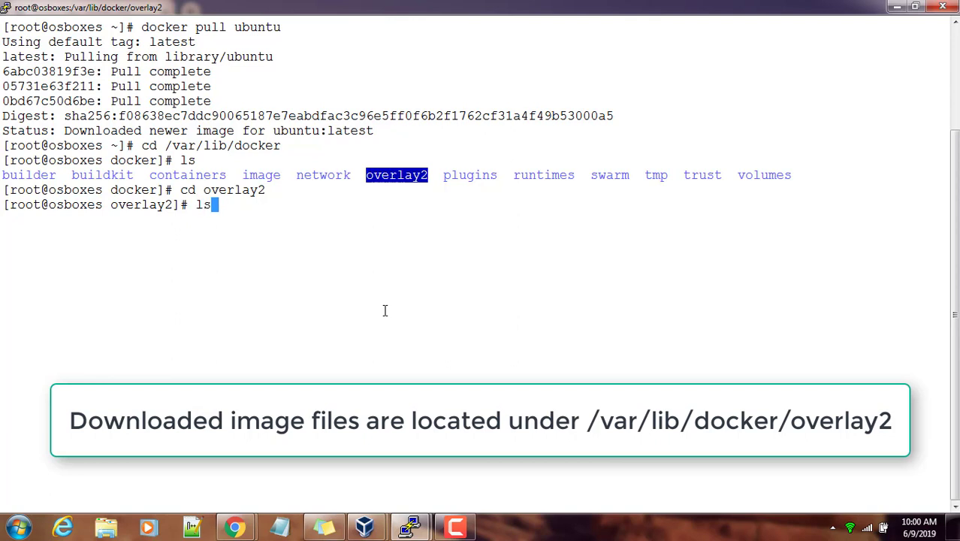
pyautogui.press('Return')
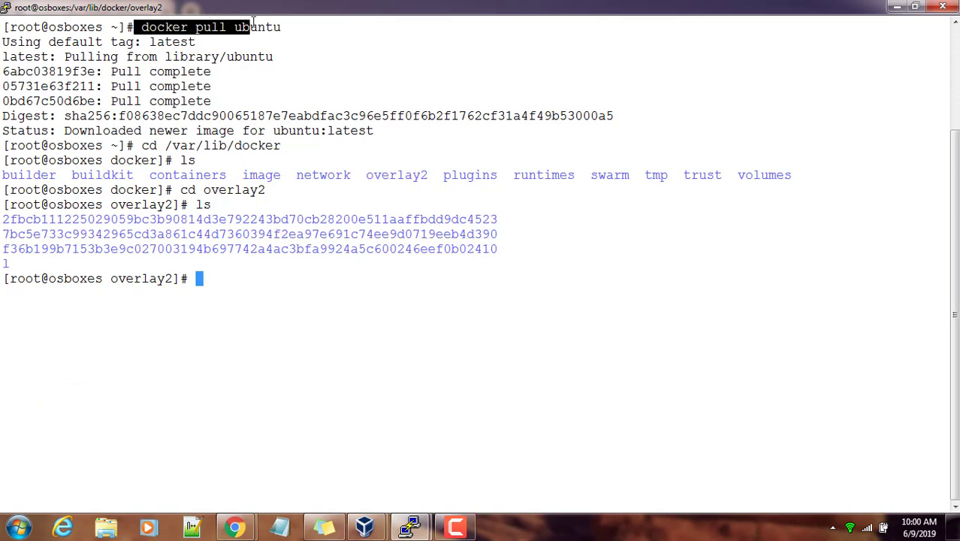
# - Show the docker image subcommands, then list local images with docker image ls
pyautogui.write('docker image')
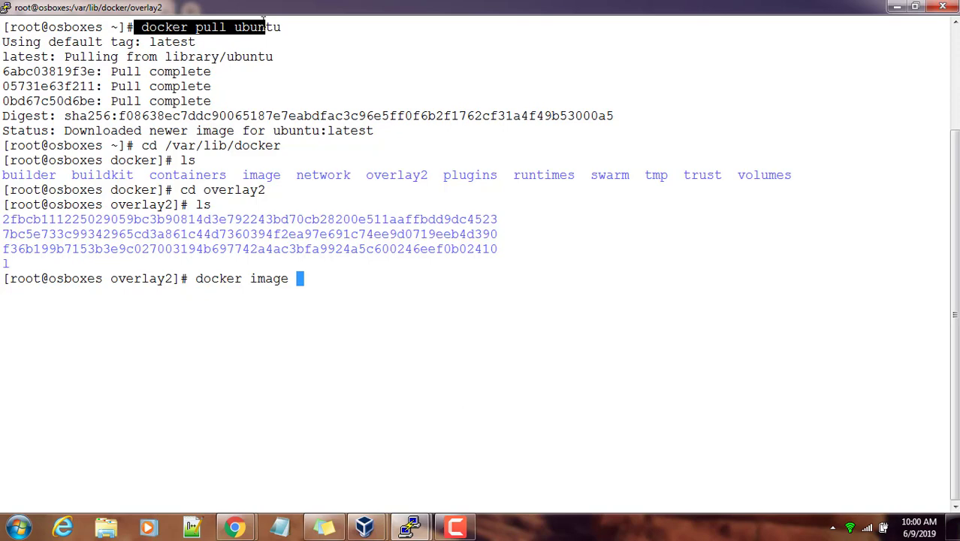
pyautogui.press('Return')
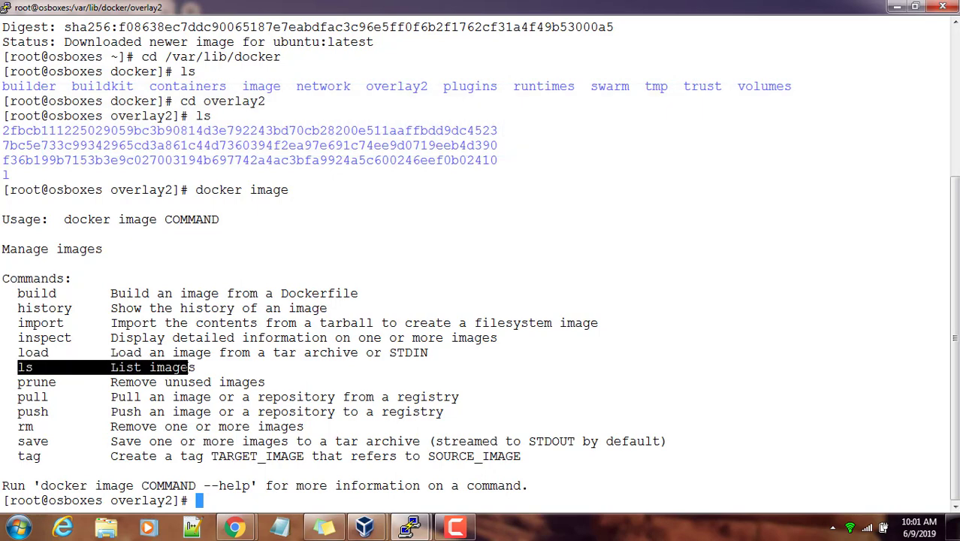
pyautogui.write('docker')
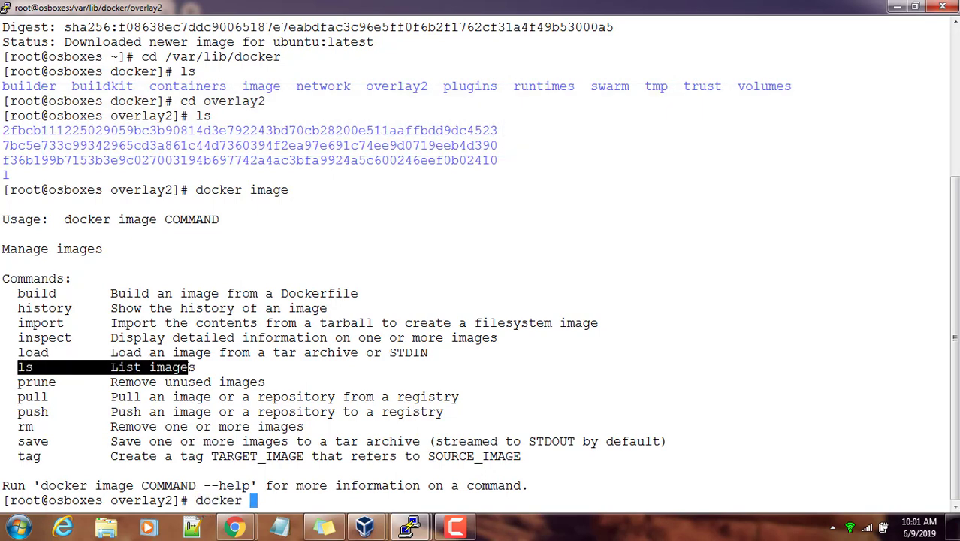
pyautogui.write('image ls')
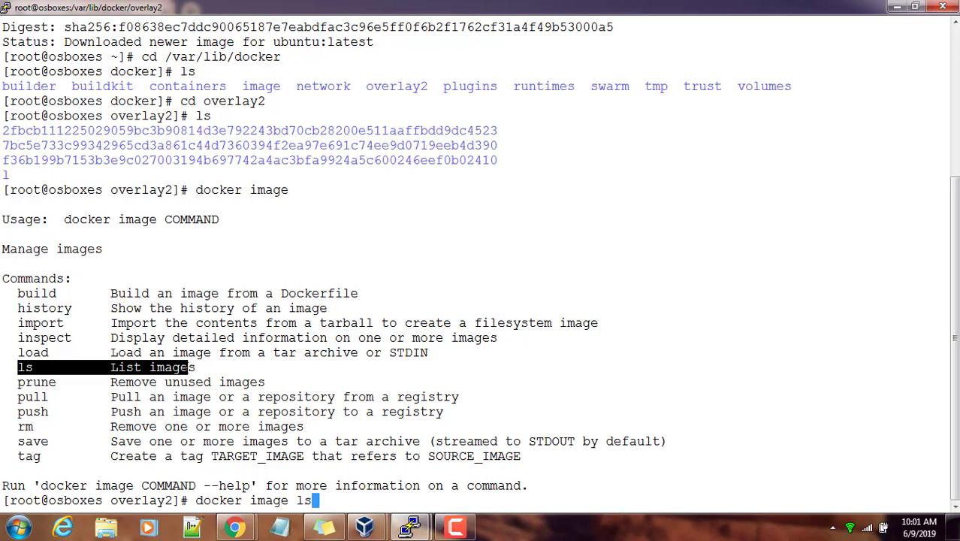
pyautogui.press('Return')
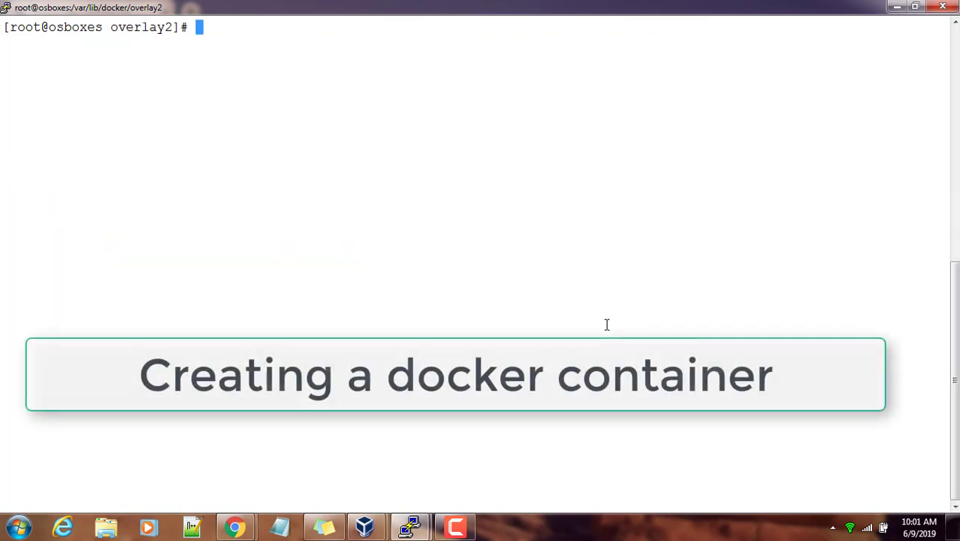
# - Enter 'docker run -i -t --name MyCentosContainer' at the PuTTY prompt
pyautogui.write('docker u')
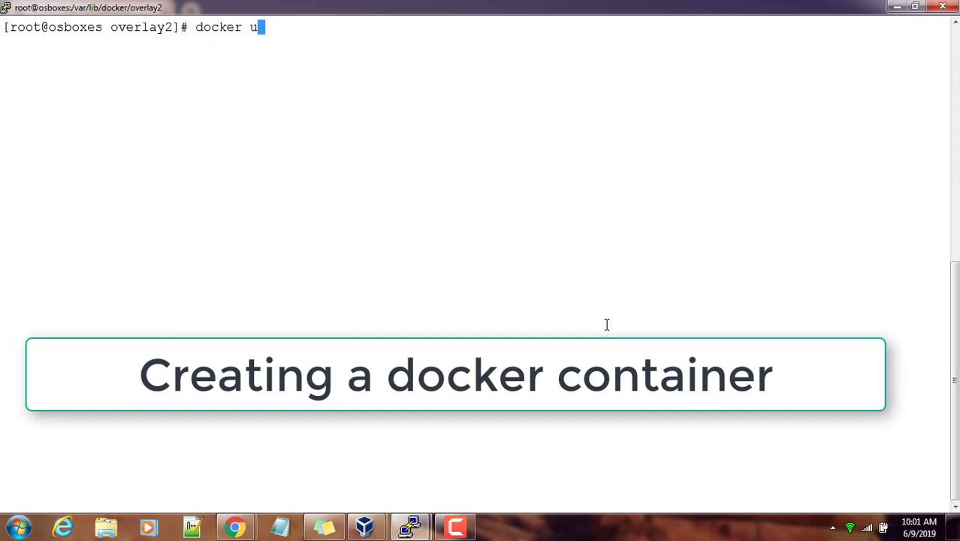
pyautogui.write('run')
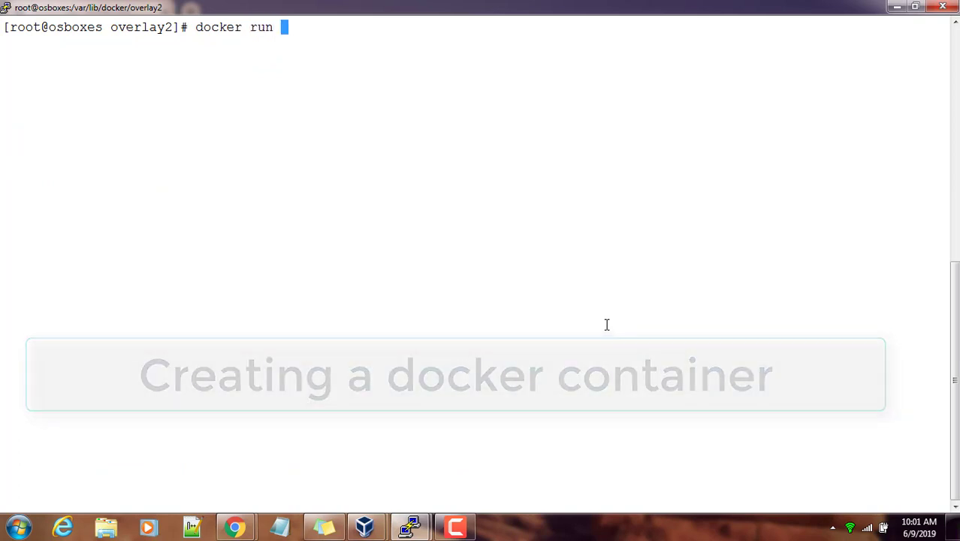
pyautogui.write('-i -t')
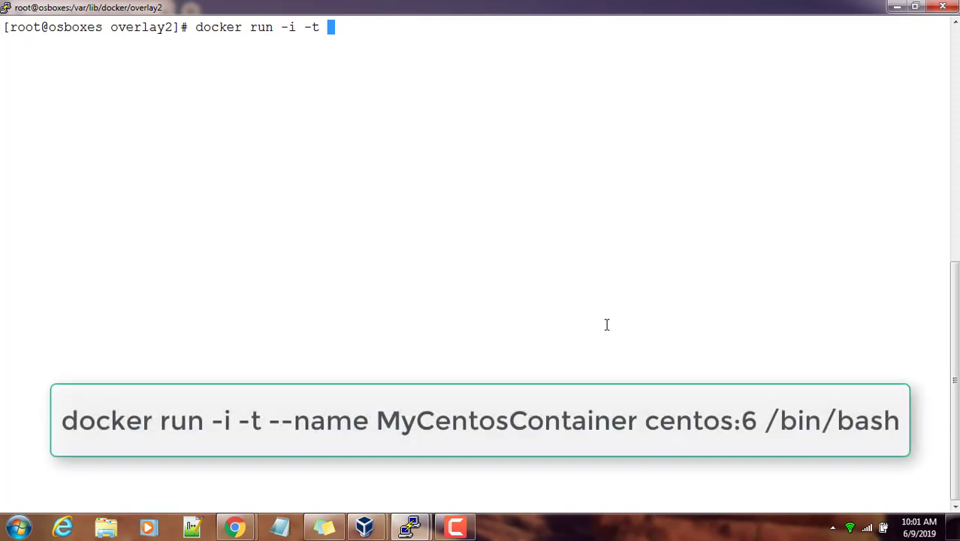
pyautogui.write('--name')
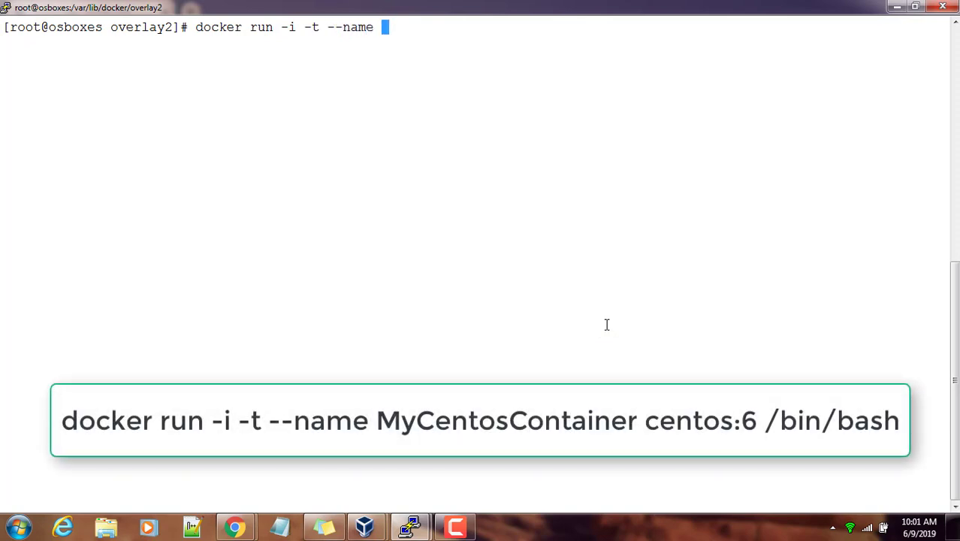
pyautogui.write('MyCent')
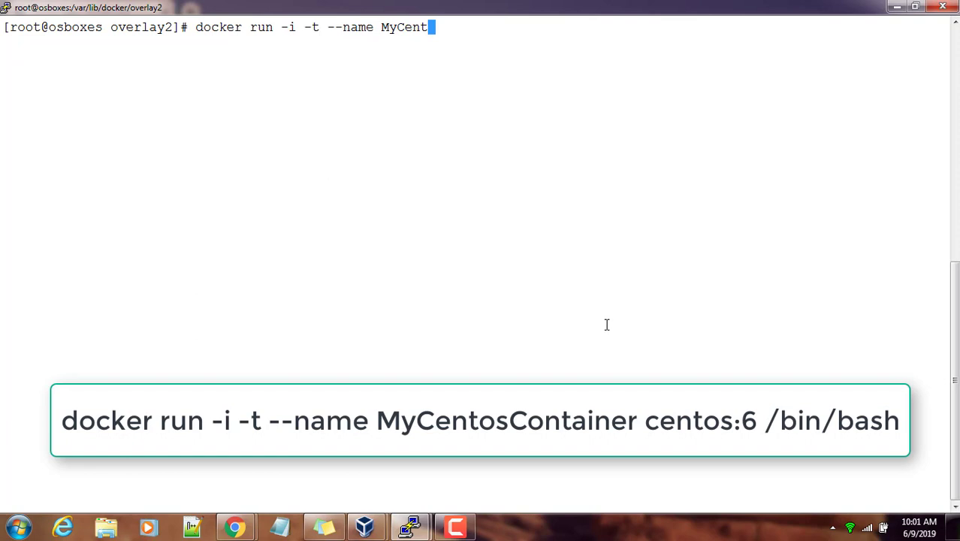
pyautogui.write('osCon')
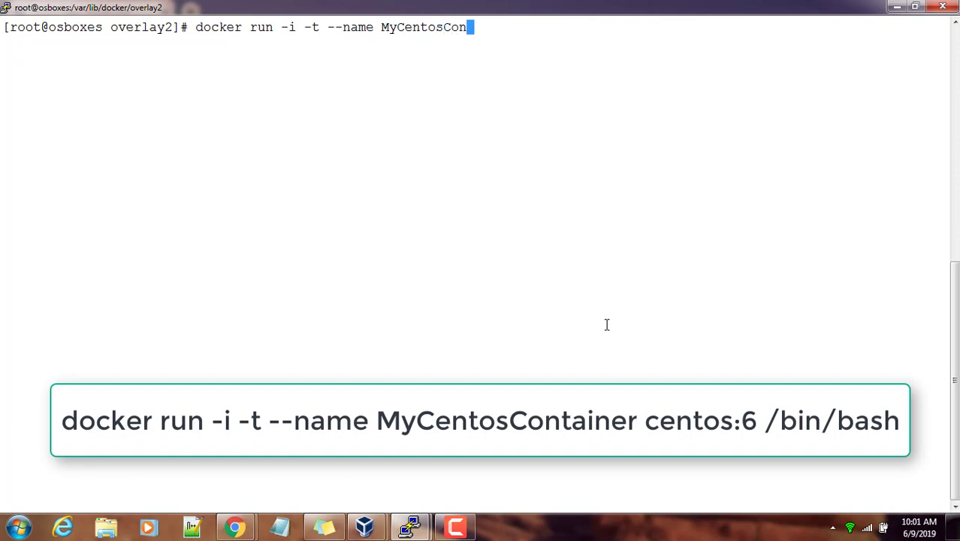
pyautogui.write('tainer')
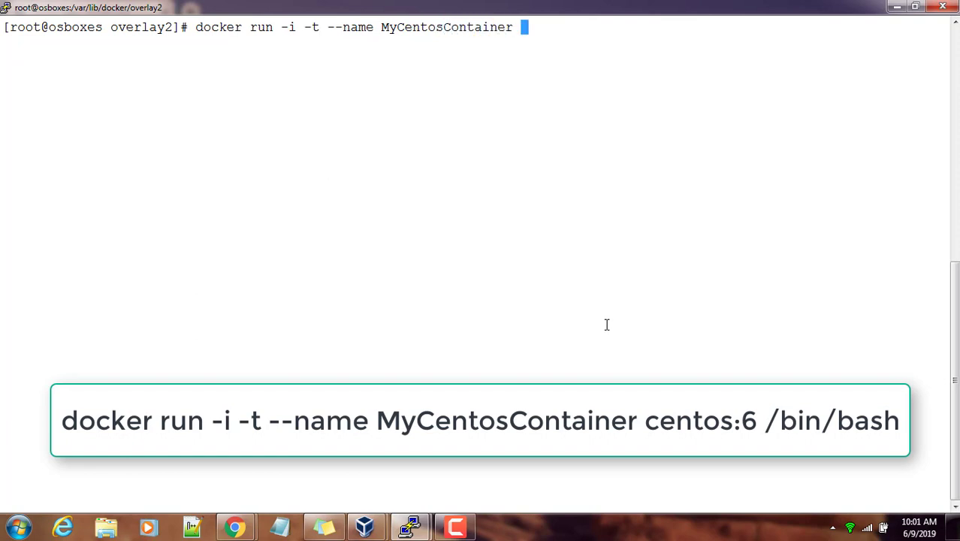
# - Complete the command with centos:6 /bin/bash, leaving it unexecuted
pyautogui.write('cen')
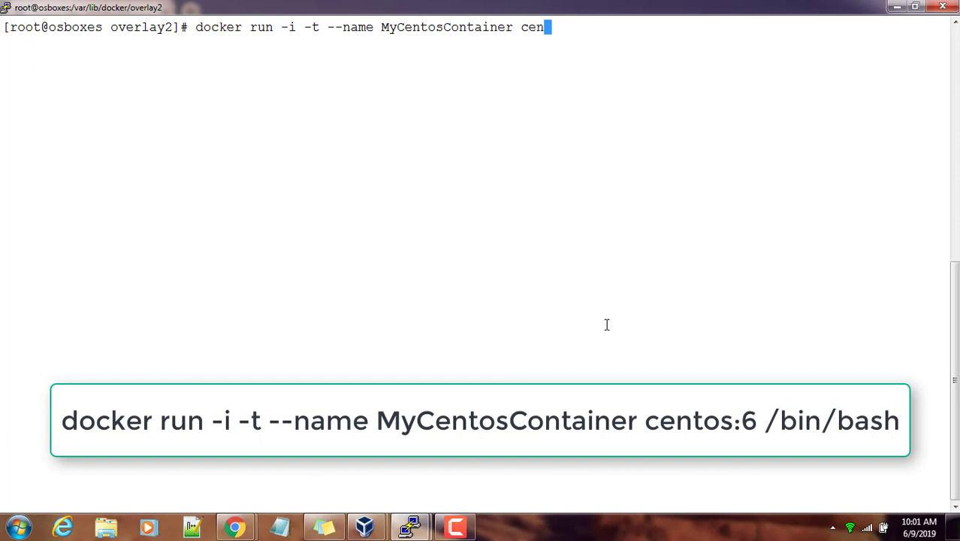
pyautogui.write('tos:6')
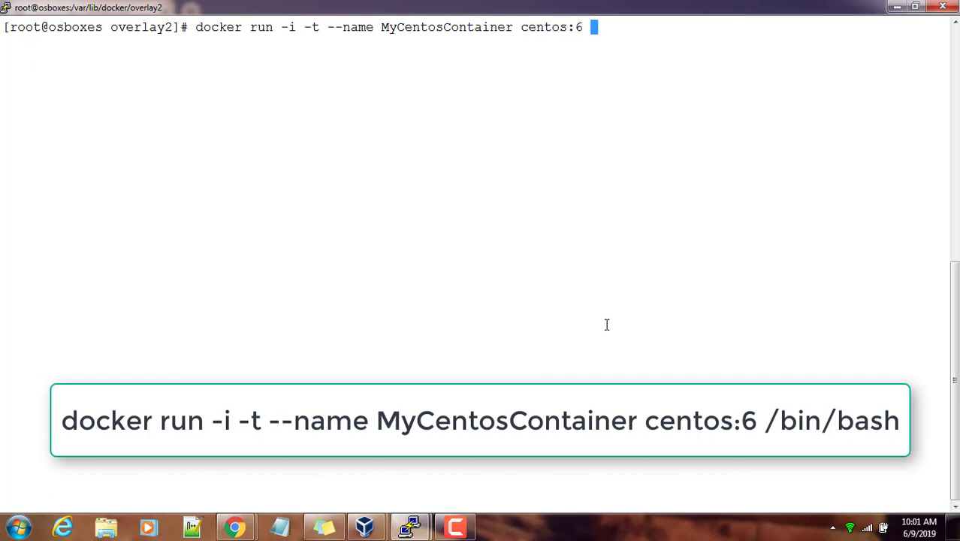
pyautogui.write('/bin/')
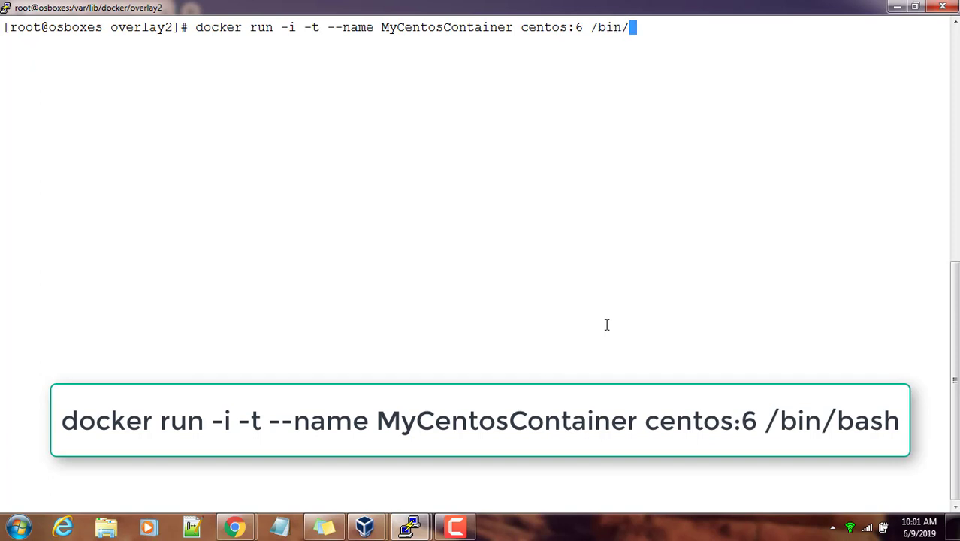
pyautogui.write('bash')
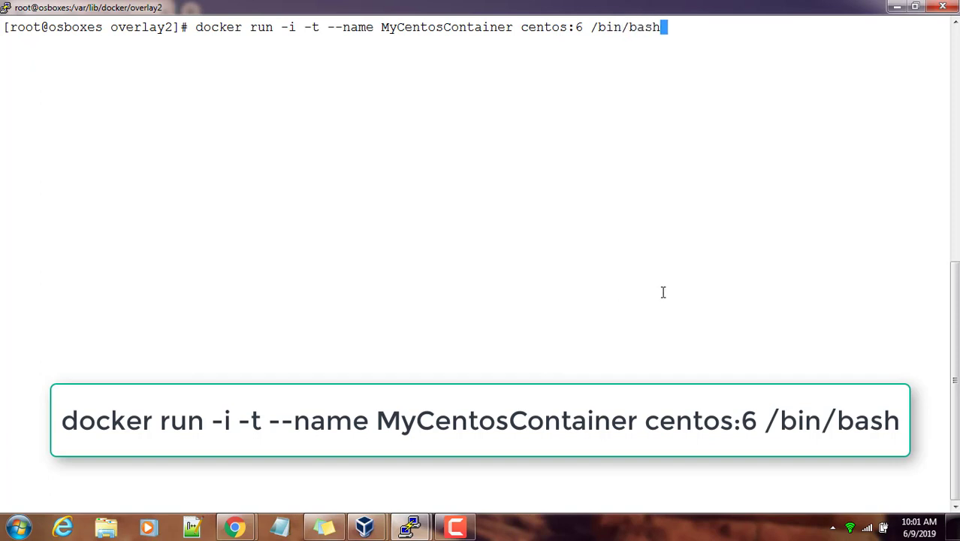
pyautogui.doubleClick(625, 27)
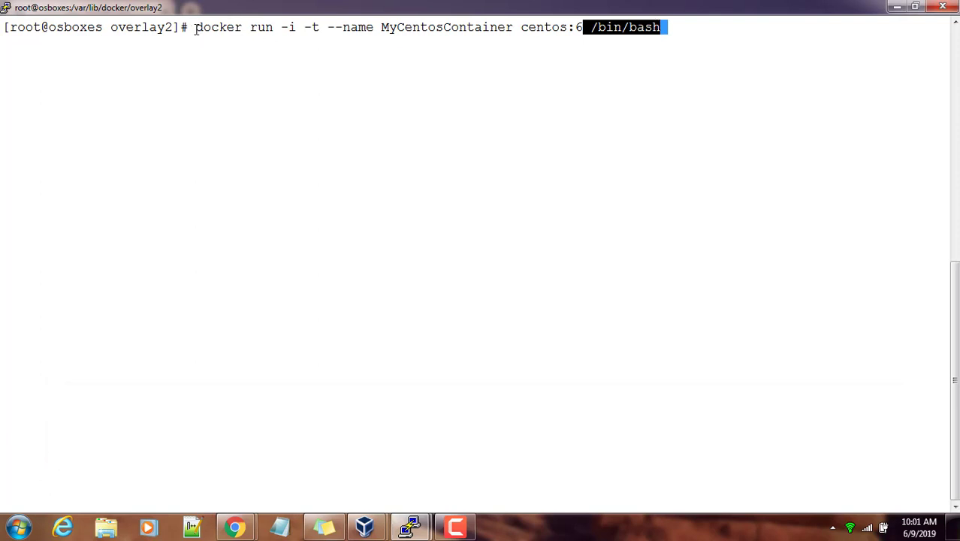
pyautogui.doubleClick(218, 27)
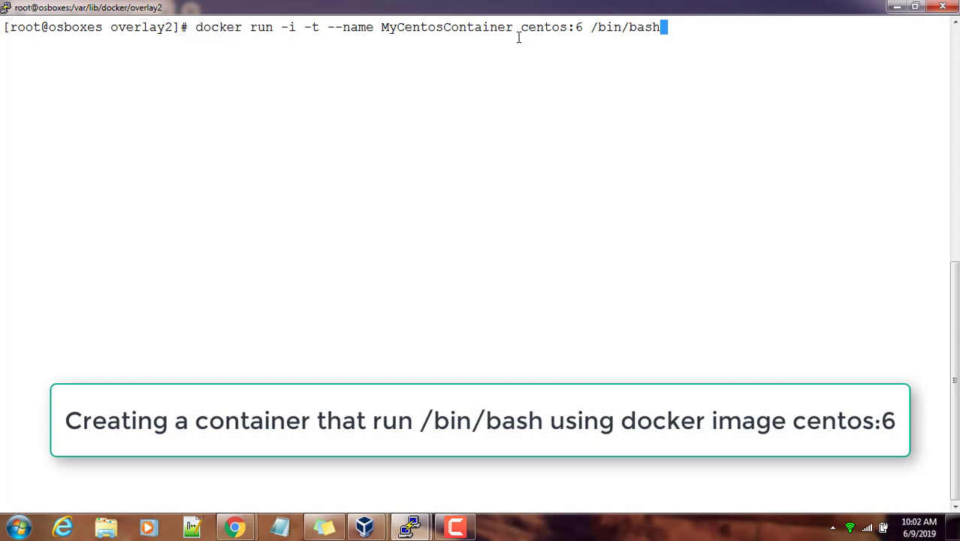
pyautogui.doubleClick(554, 27)
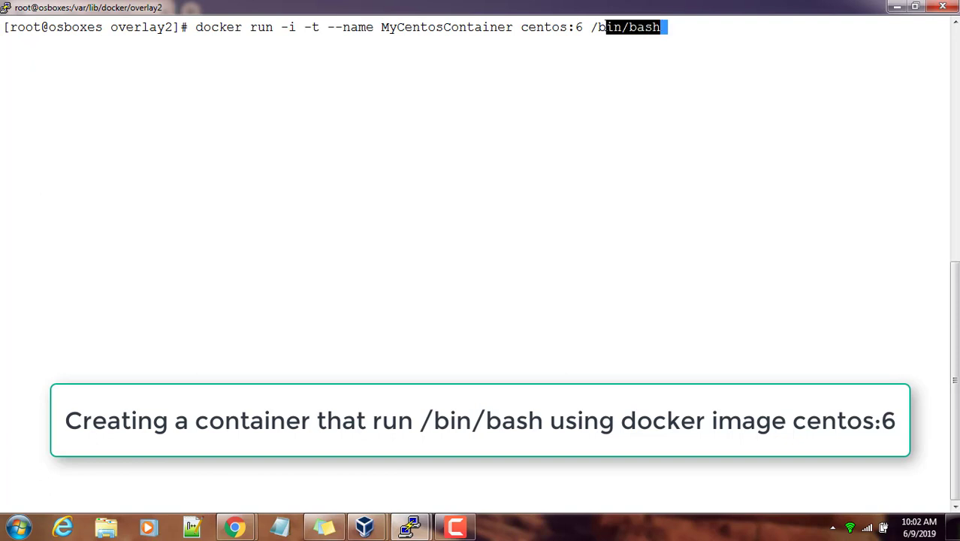
# - Execute the MyCentosContainer docker run command and wait for centos:6 to pull and the shell to appear
pyautogui.press('Return')
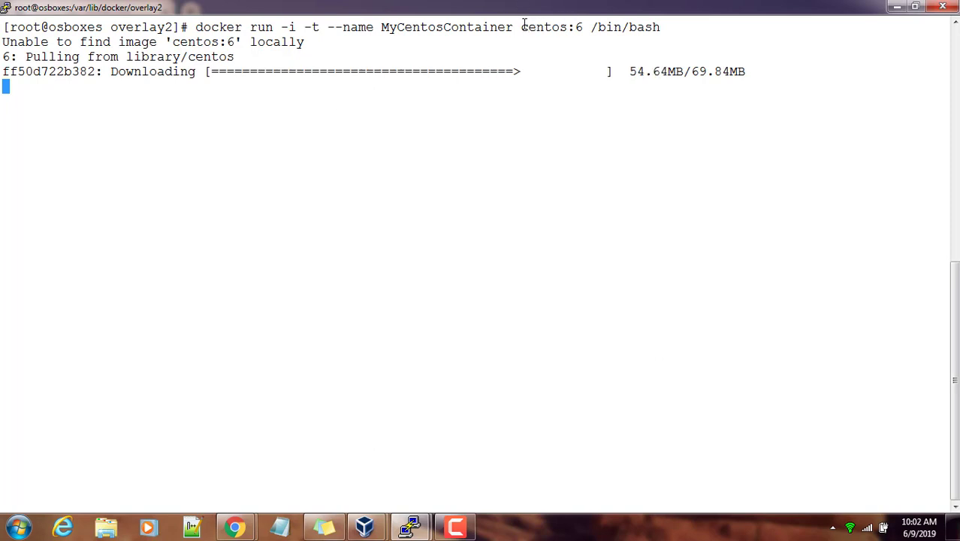
pyautogui.doubleClick(551, 28)
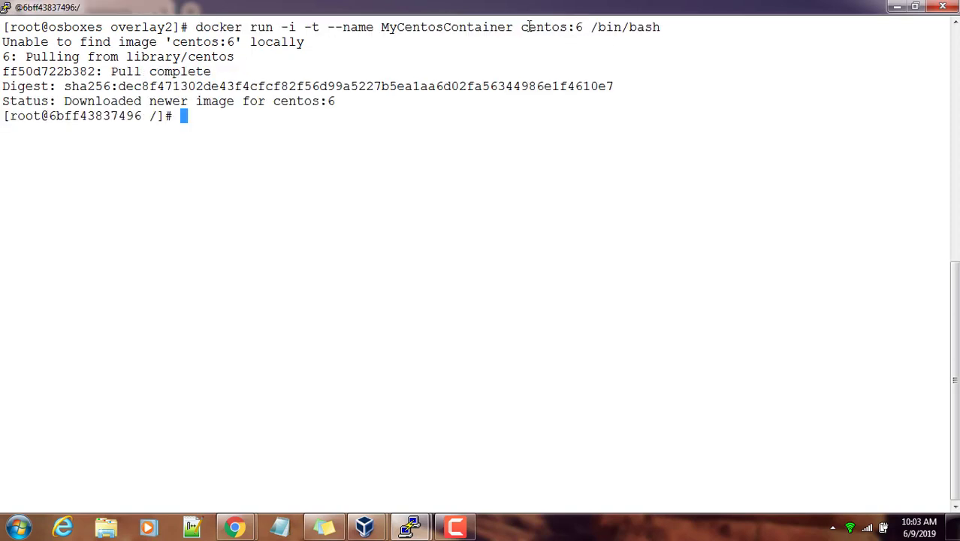
pyautogui.doubleClick(548, 27)
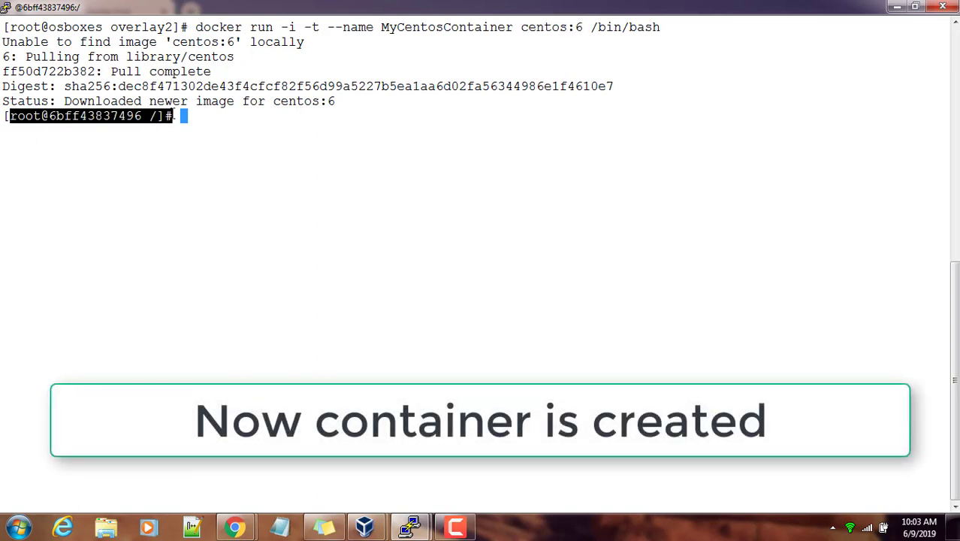
# - Run top inside the container, showing only bash and top, then quit it
pyautogui.write('host')
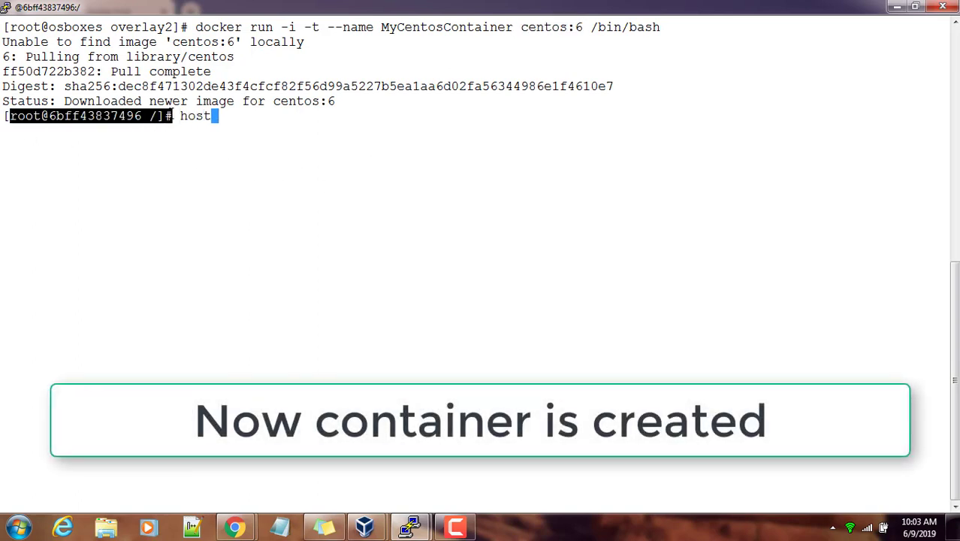
pyautogui.press('Return')
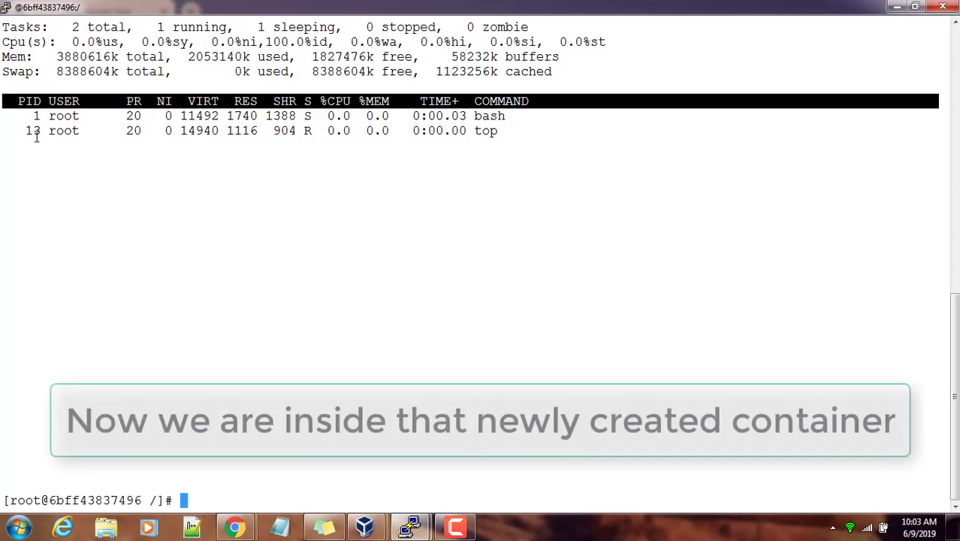
pyautogui.press('q')
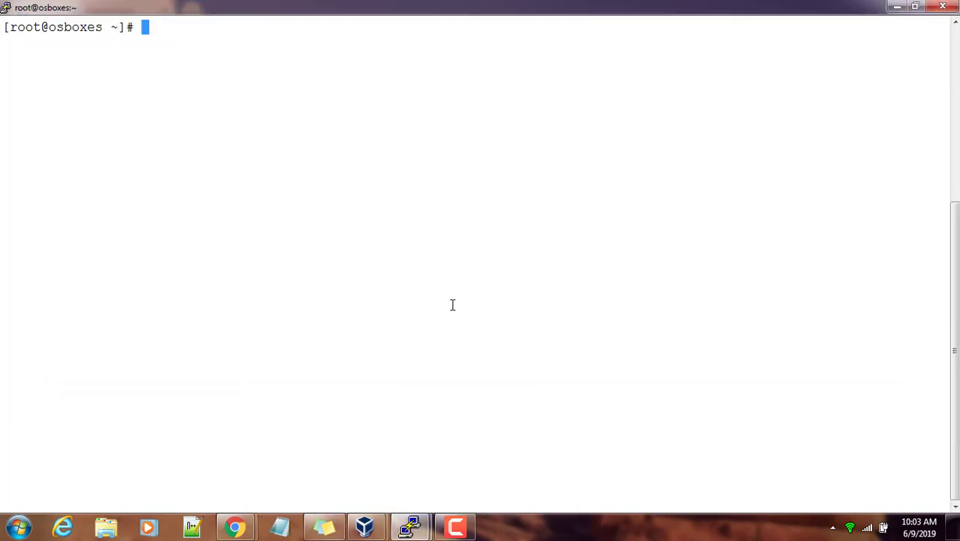
# - Show the docker container subcommands and exit the CentOS container shell
pyautogui.write('docker container')
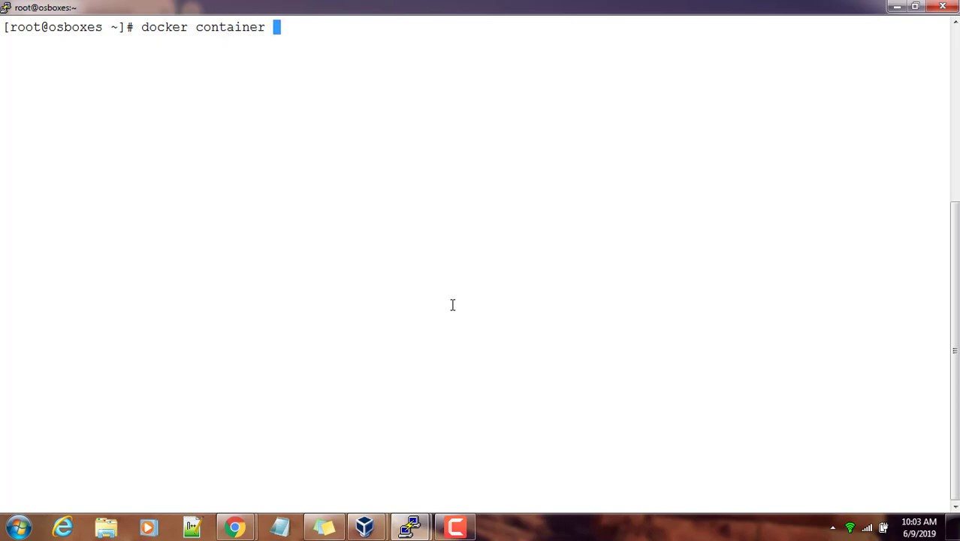
pyautogui.press('Return')
pyautogui.write('ex')
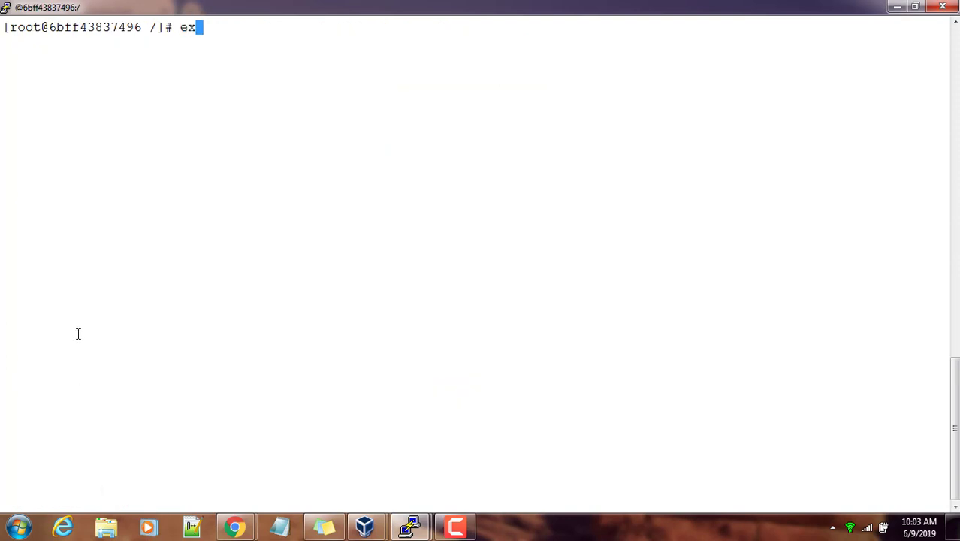
pyautogui.press('Return')
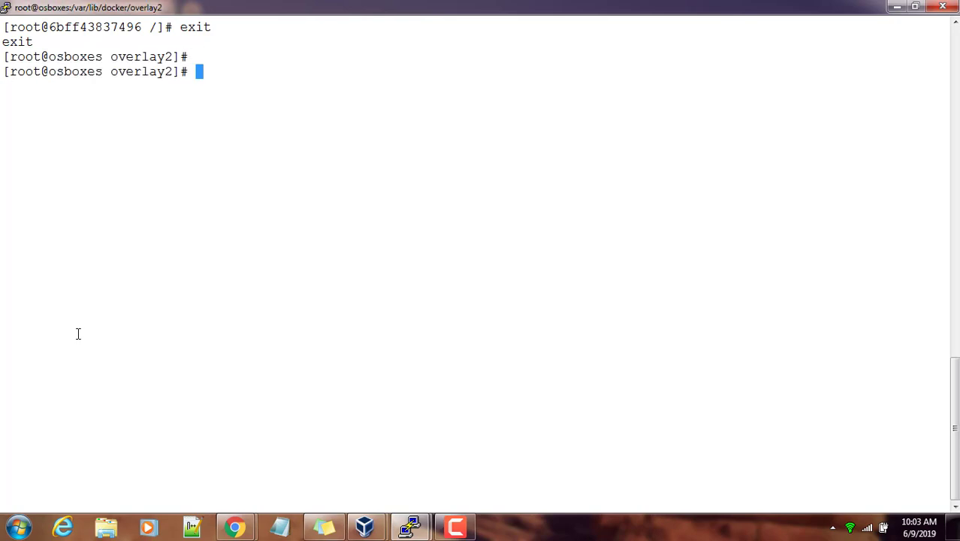
# - Run docker container ls and ls -a, showing MyCentosContainer as Exited (0)
pyautogui.write('docker container ls')
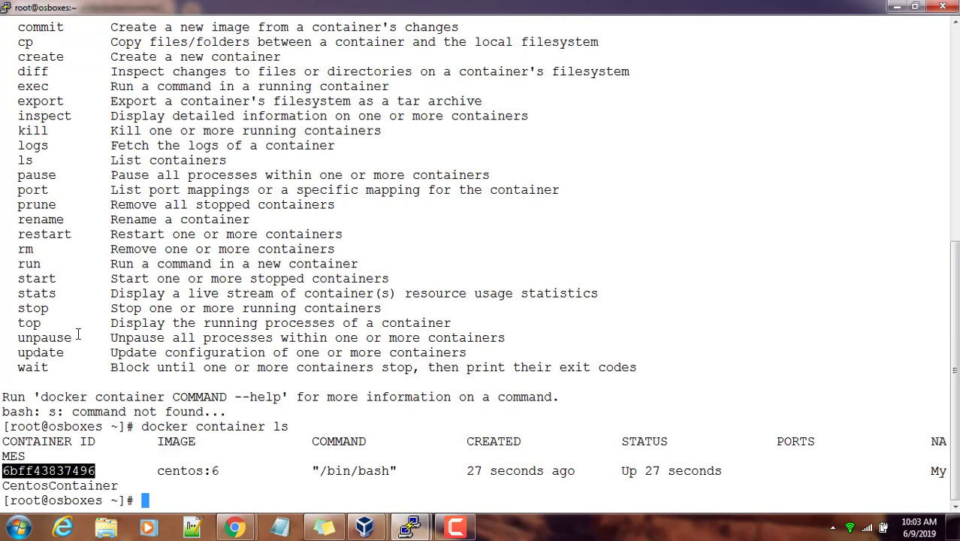
pyautogui.press('Return')
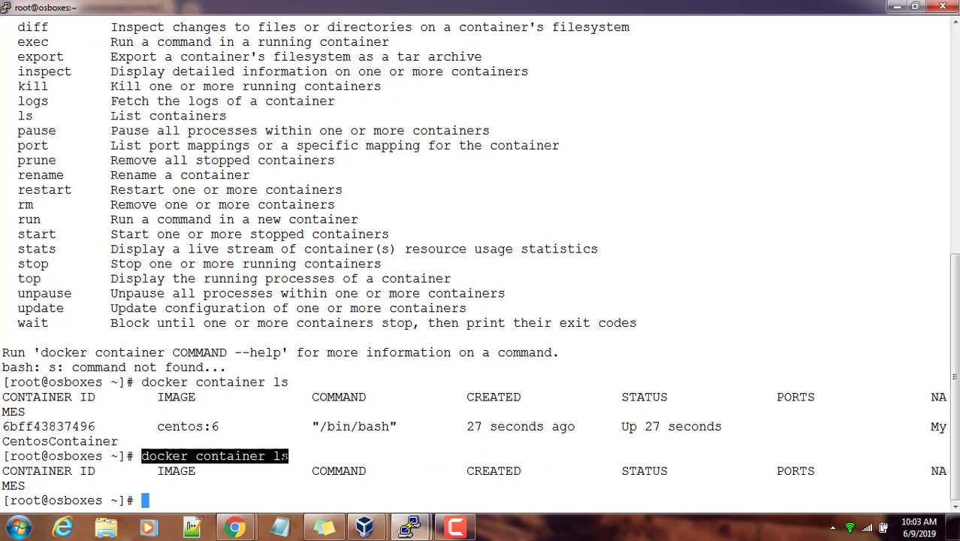
pyautogui.write('docker container ls -a')
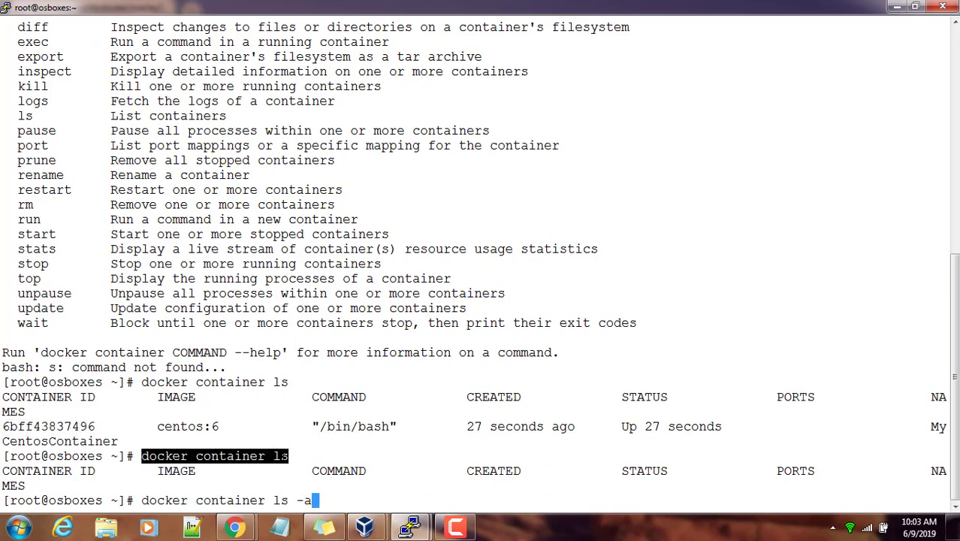
pyautogui.press('Return')
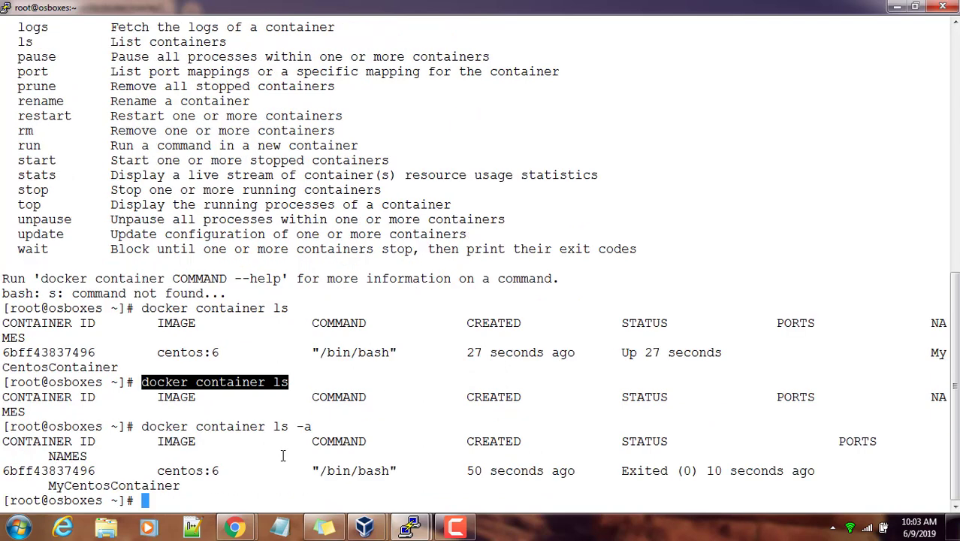
pyautogui.moveTo(139, 482)
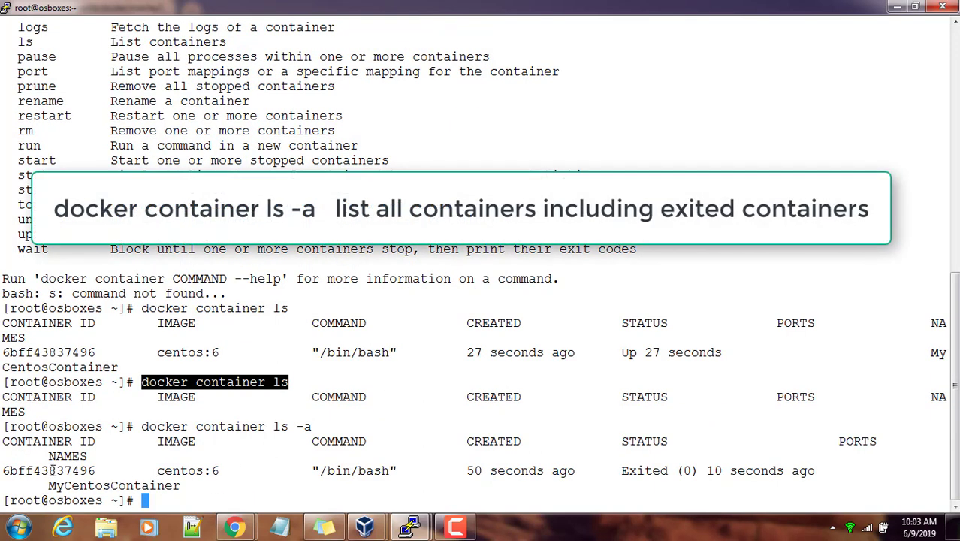
pyautogui.write('cker image ls')
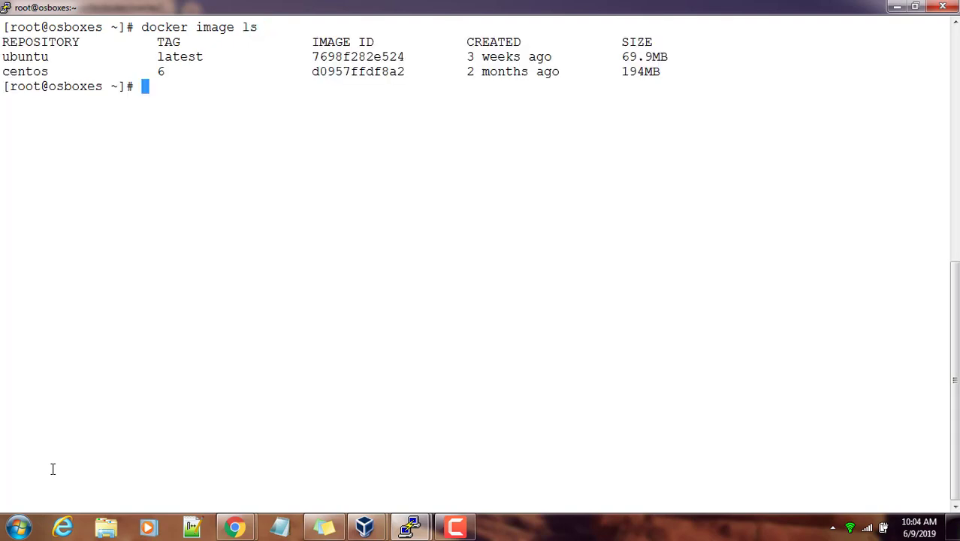
pyautogui.moveTo(2, 62)
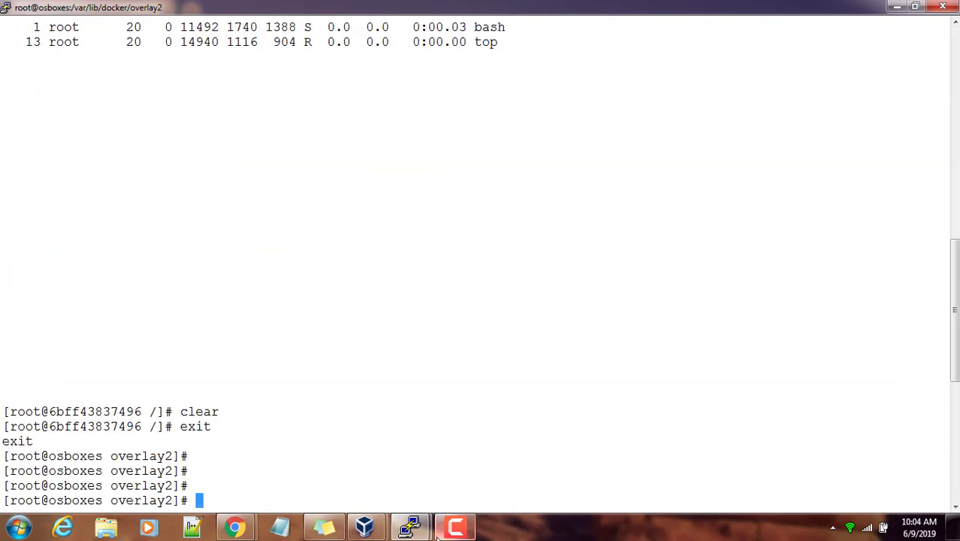
pyautogui.moveTo(410, 526)
pyautogui.write('cle')
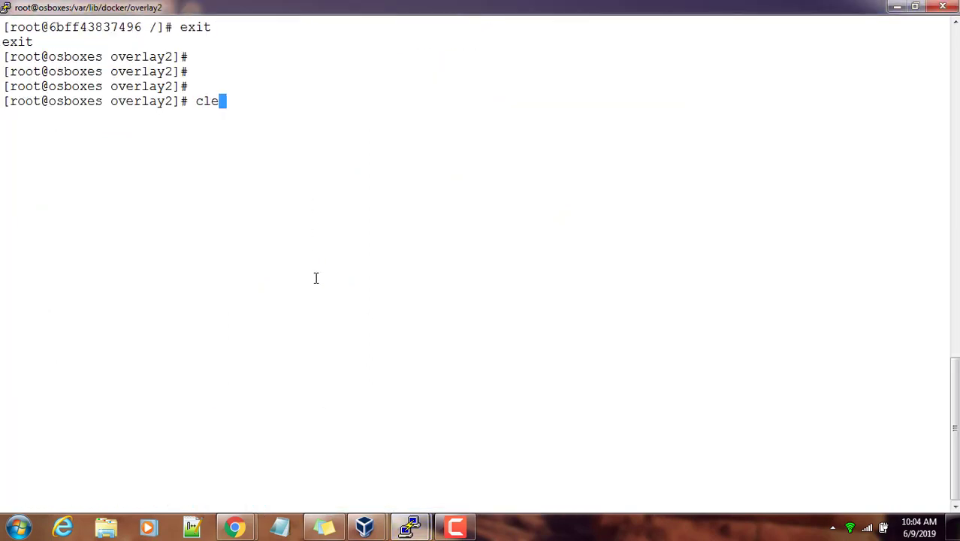
# - Clear the screen and rerun docker run -i -t --name MyCentosContainer centos:6 /bin/bash
pyautogui.press('Return')
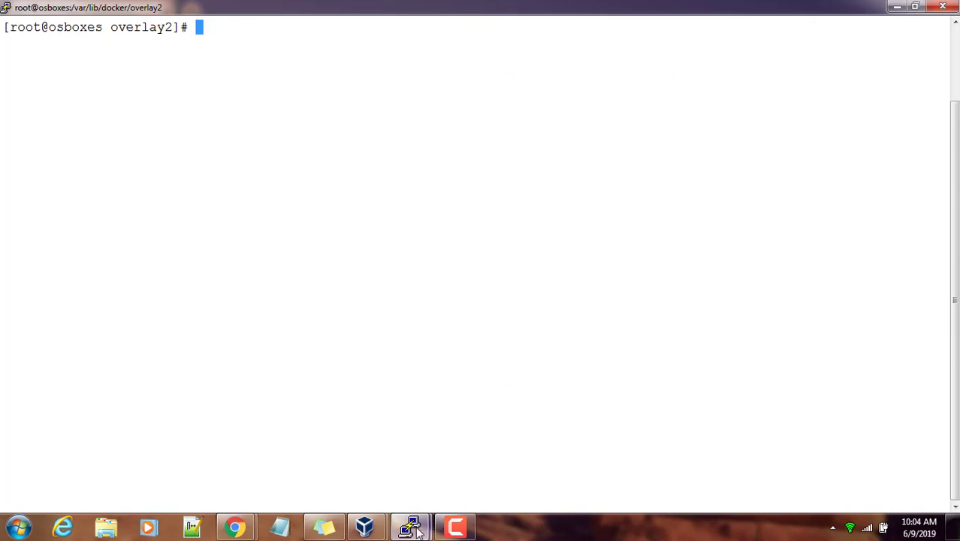
pyautogui.write('clear')
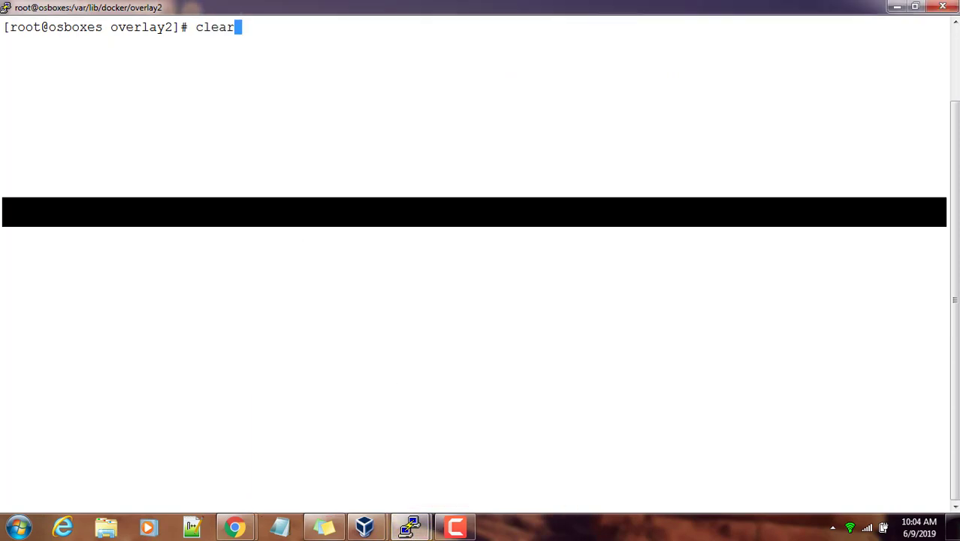
pyautogui.write('docker run -i -t --name MyCentosContainer centos:6 /bin/bash')
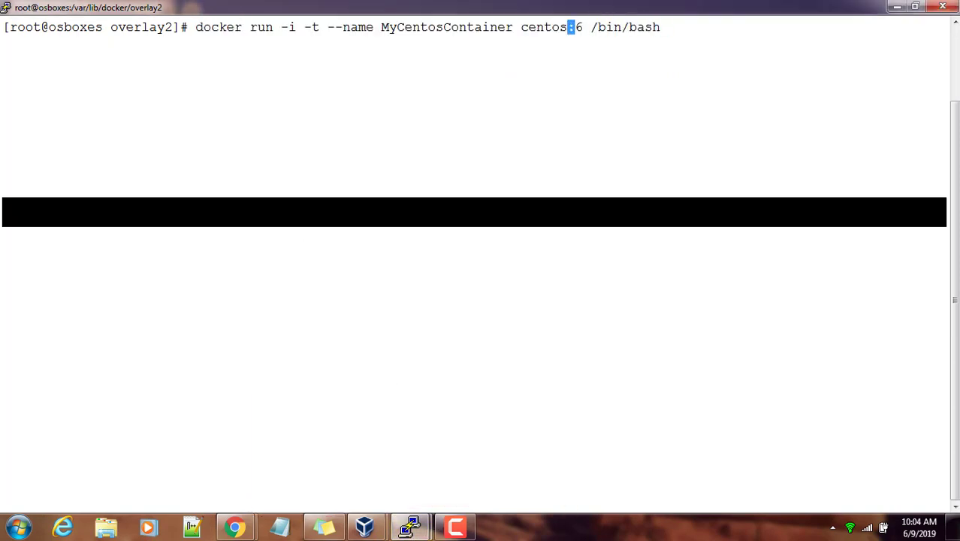
pyautogui.press('Return')
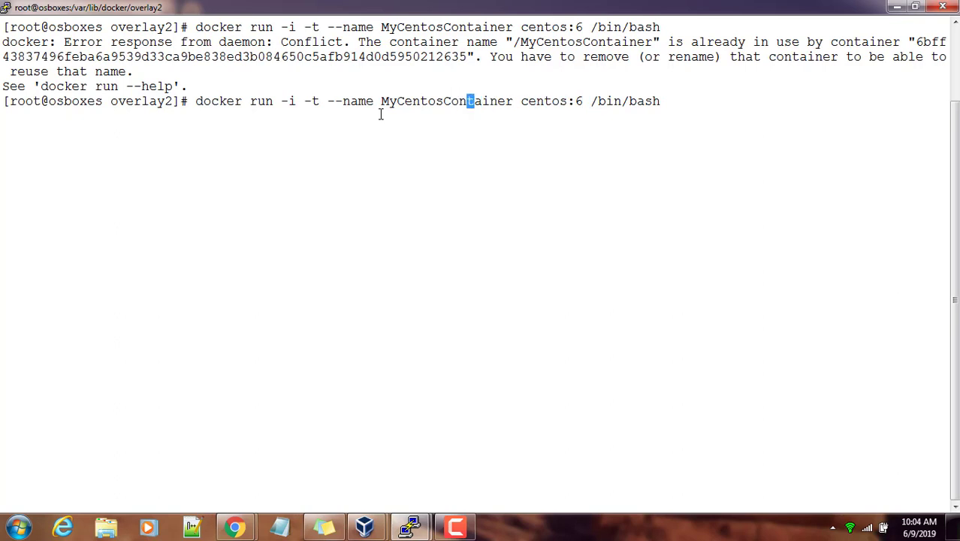
# - Start the container as MyCentosContaine2r from centos:6, mark the image name, and return to Chrome
pyautogui.write('2')
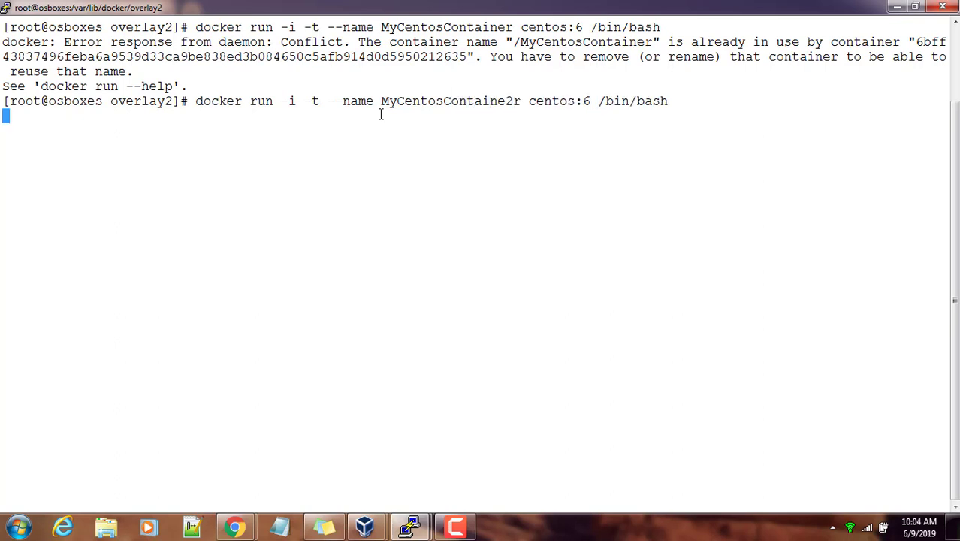
pyautogui.press('Return')
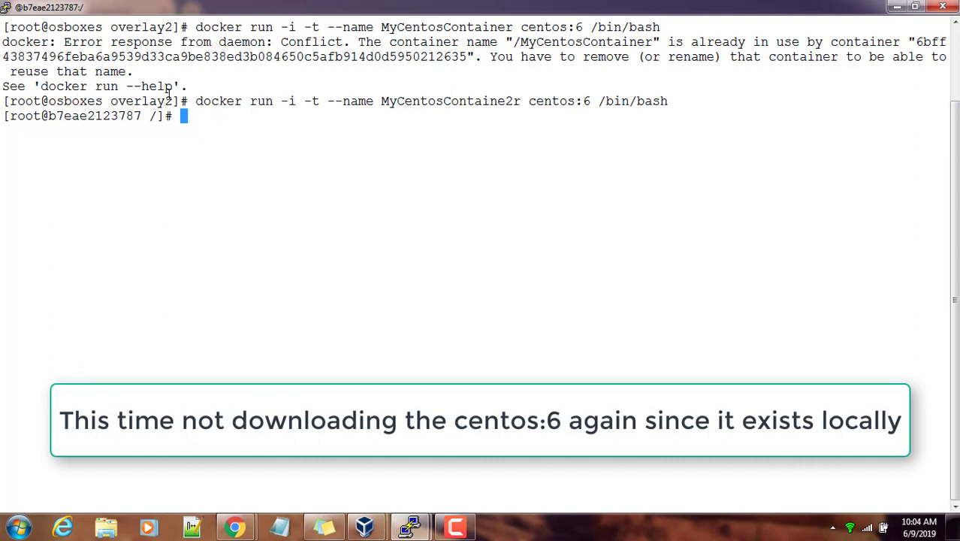
pyautogui.moveTo(552, 101)
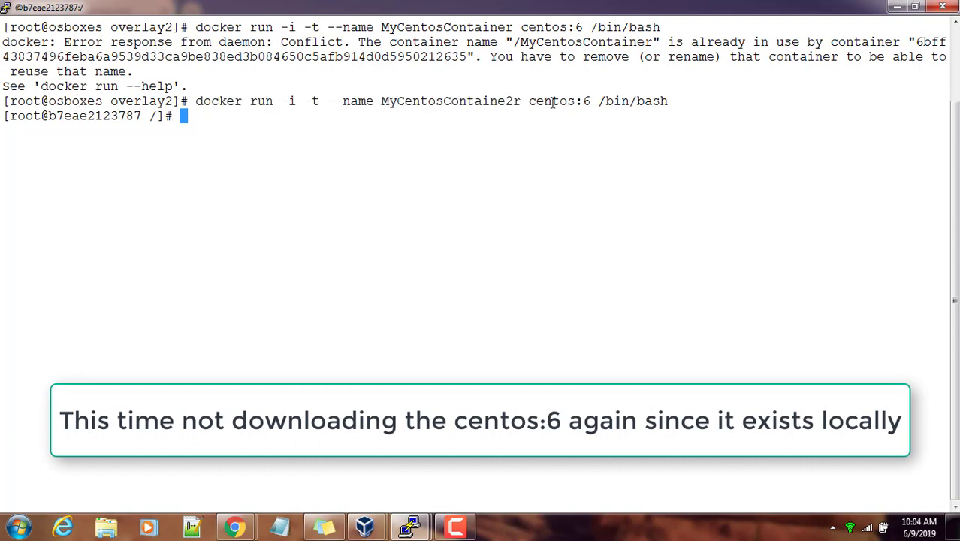
pyautogui.doubleClick(559, 101)
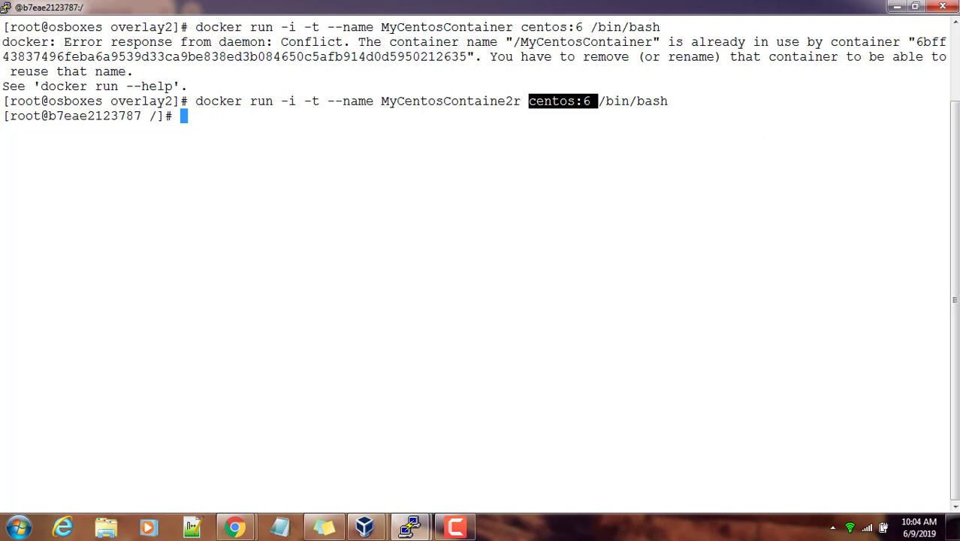
pyautogui.moveTo(399, 267)
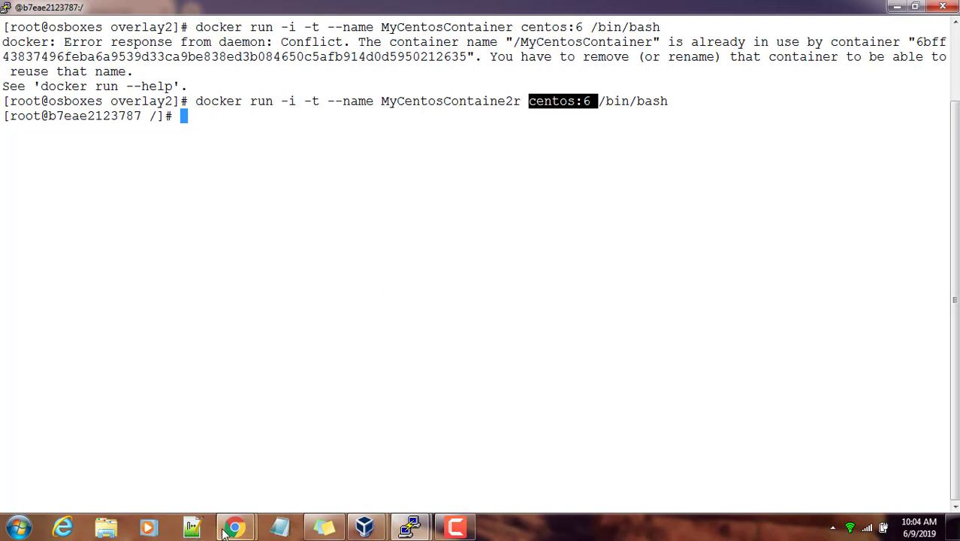
pyautogui.click(235, 525)
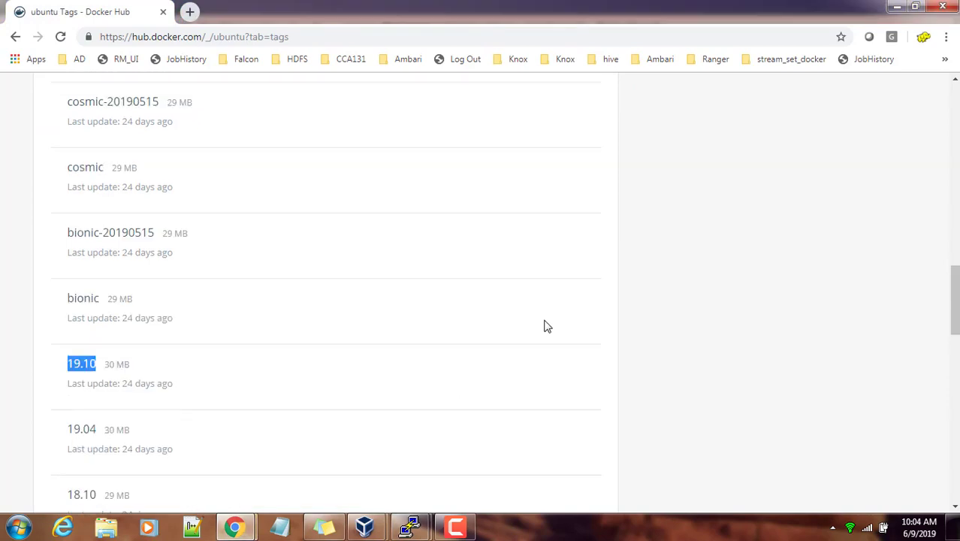
pyautogui.scroll(3)
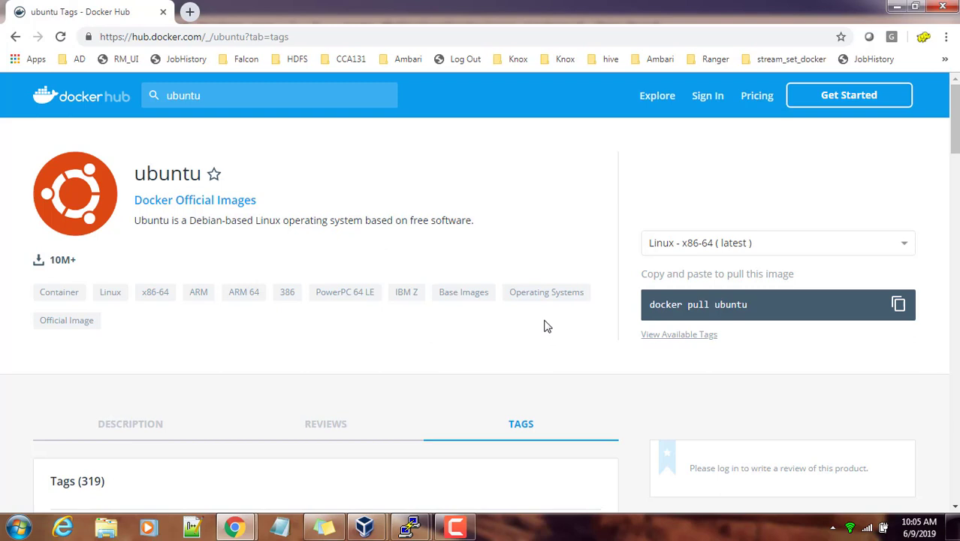
pyautogui.moveTo(534, 344)
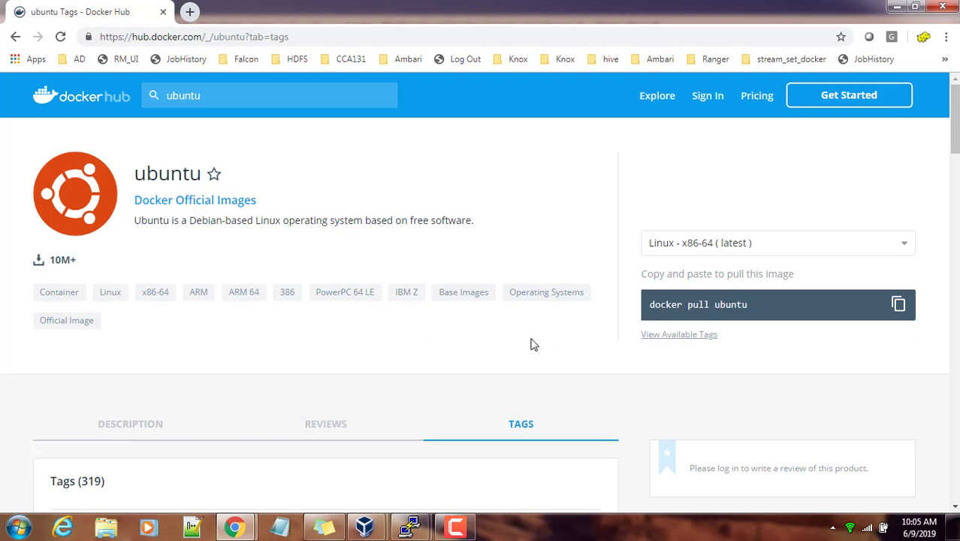
pyautogui.moveTo(431, 307)
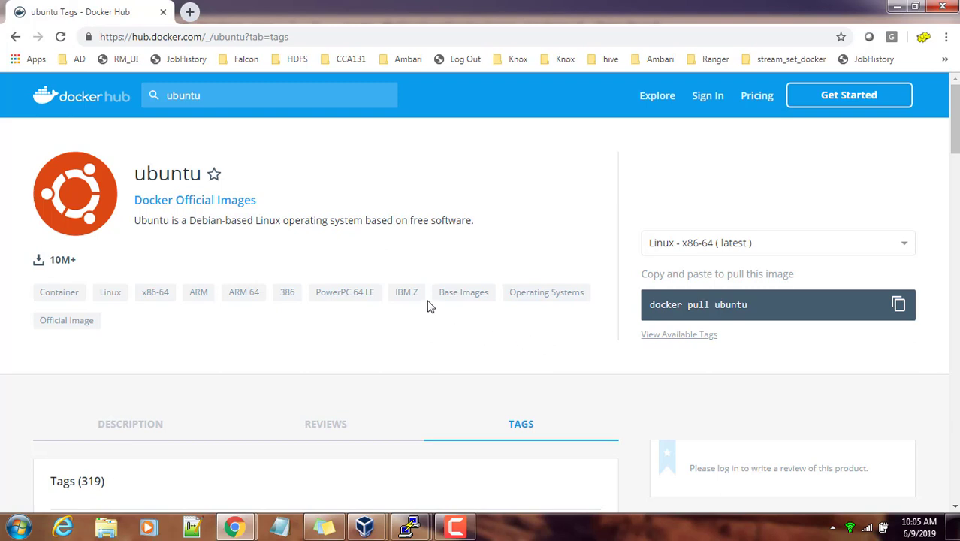